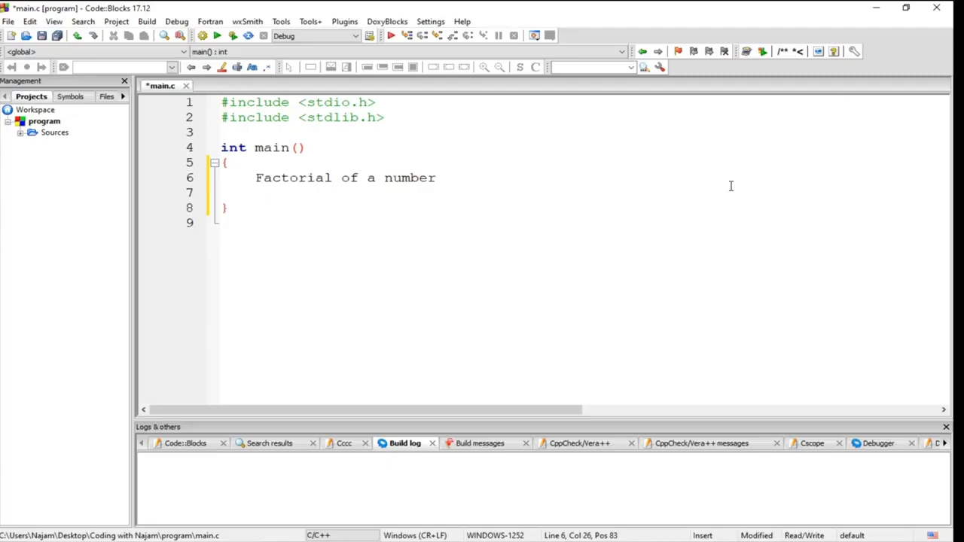
Step: Comment out the 'Factorial of a number' line in main with //
{"action": "type", "text": "/"}
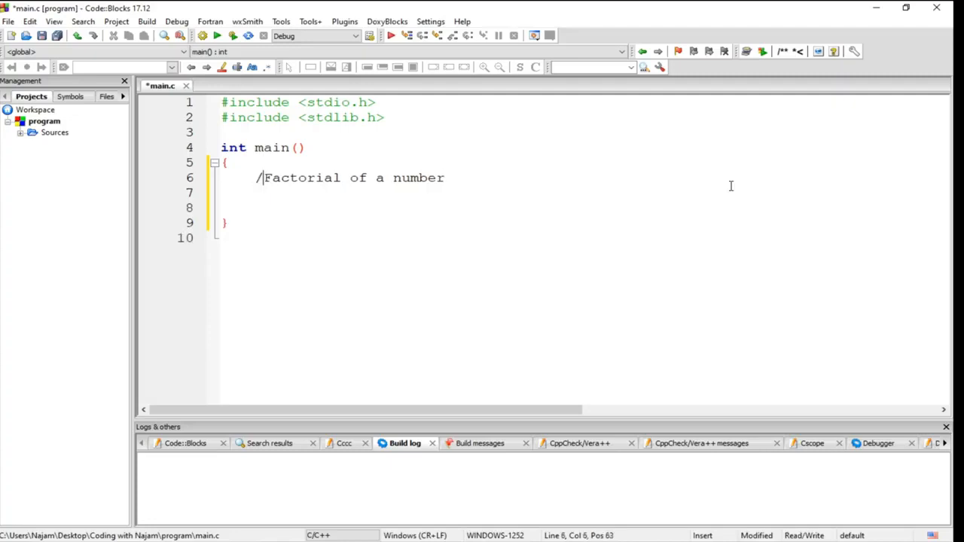
{"action": "type", "text": "/"}
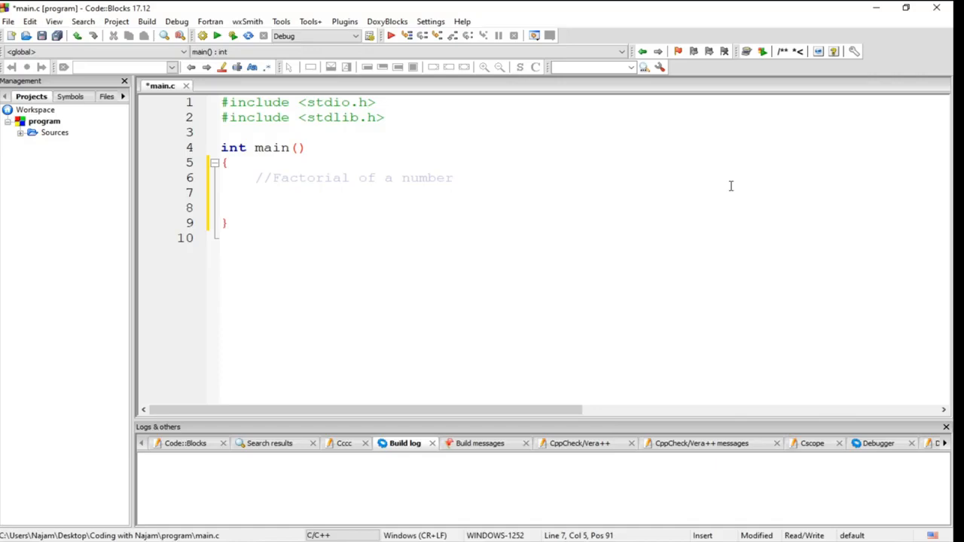
Step: Declare 'int numbers, factorial = 1, i;' and begin a printf line below it
{"action": "type", "text": "int"}
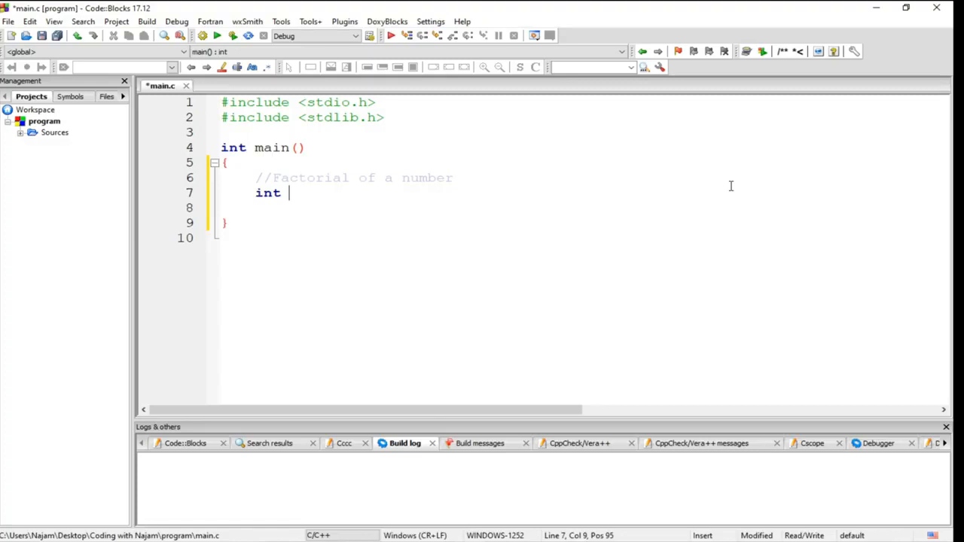
{"action": "type", "text": "numbers,"}
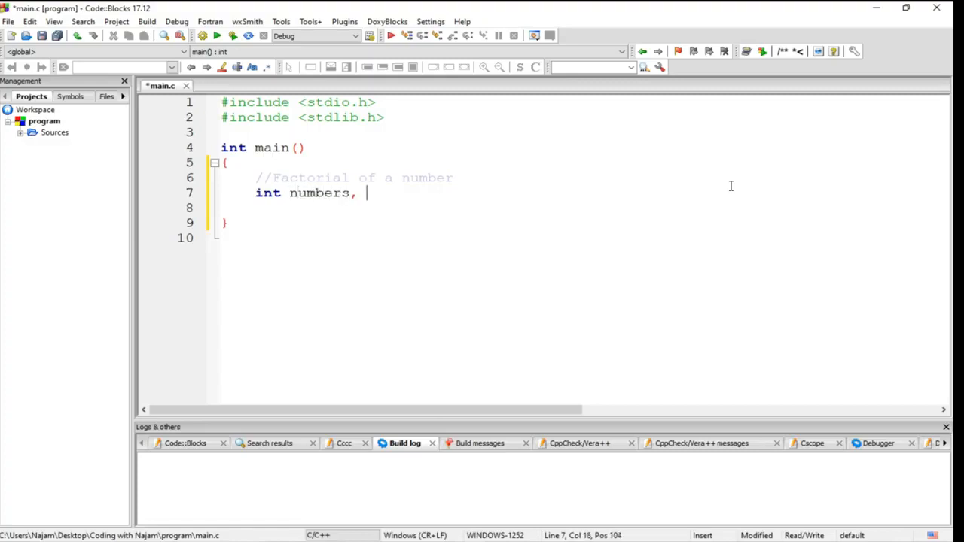
{"action": "type", "text": "facto"}
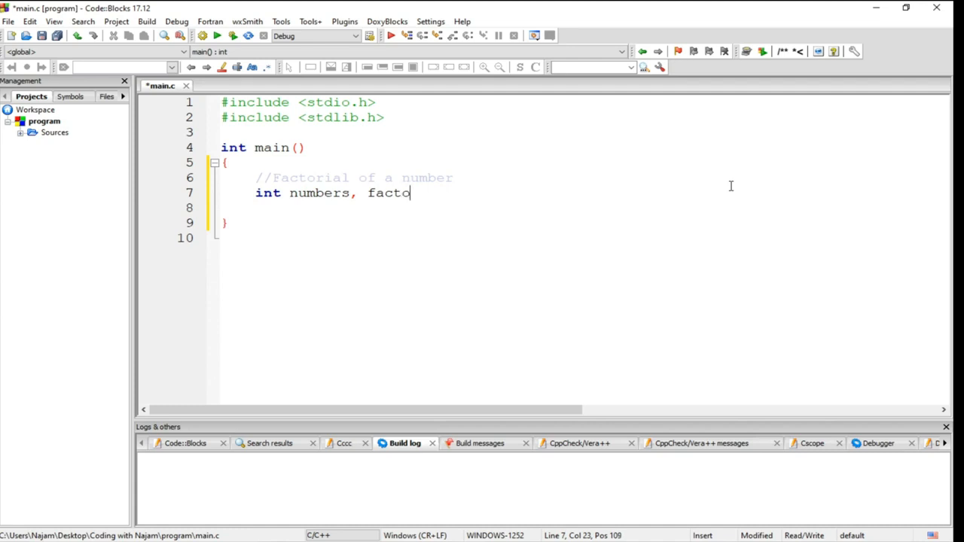
{"action": "type", "text": "rial"}
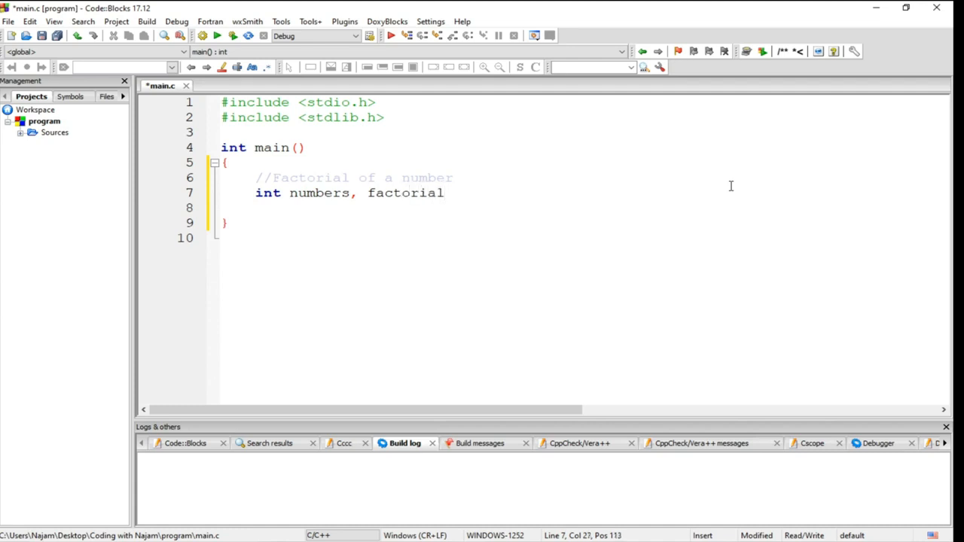
{"action": "type", "text": "= 1;"}
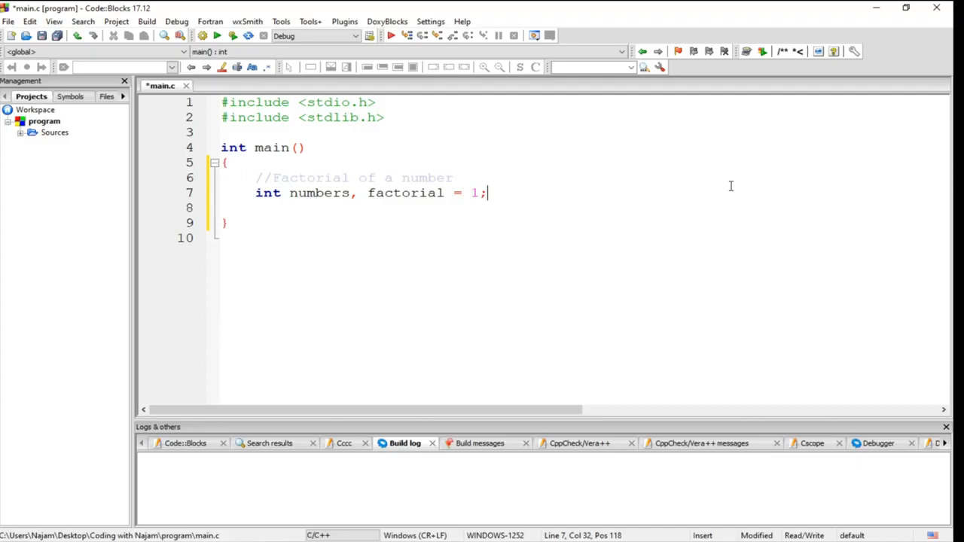
{"action": "type", "text": ", i"}
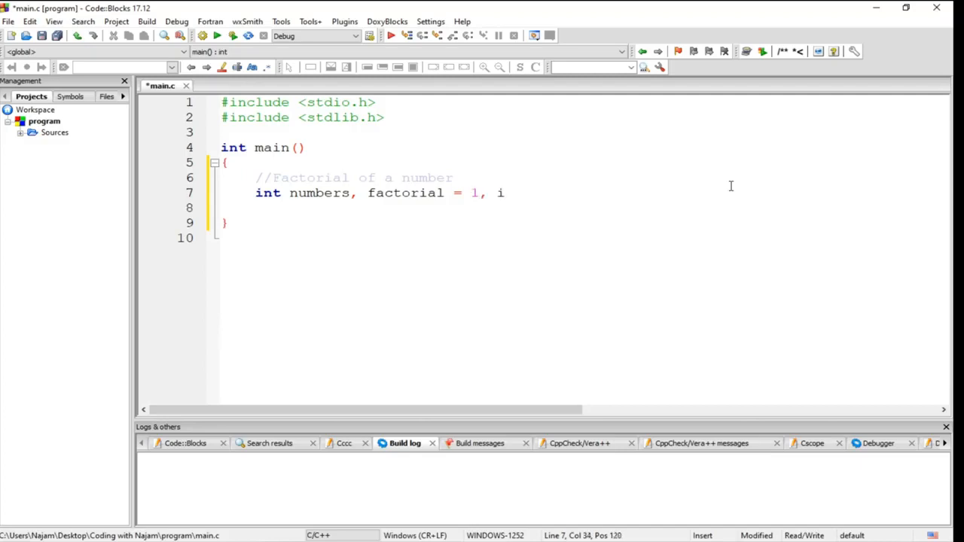
{"action": "type", "text": ";"}
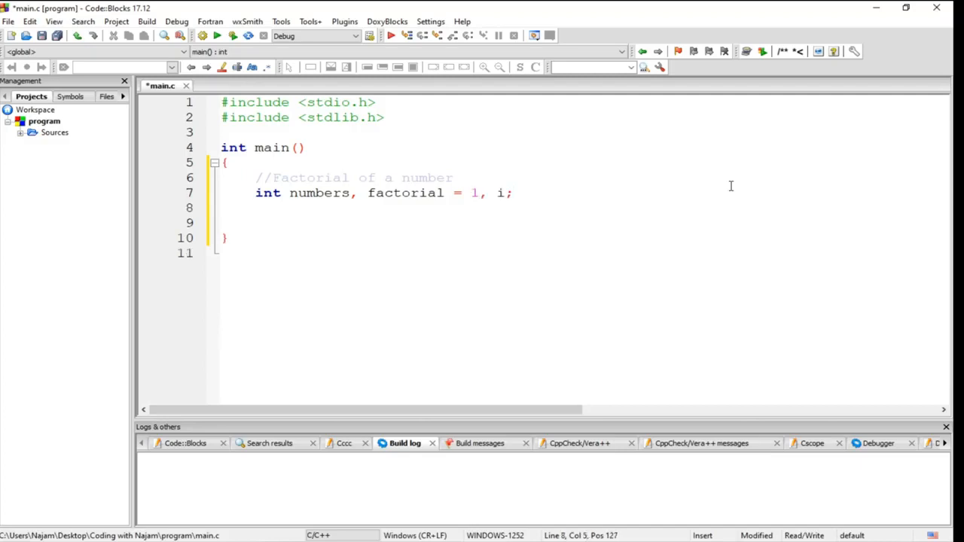
{"action": "type", "text": "printf()"}
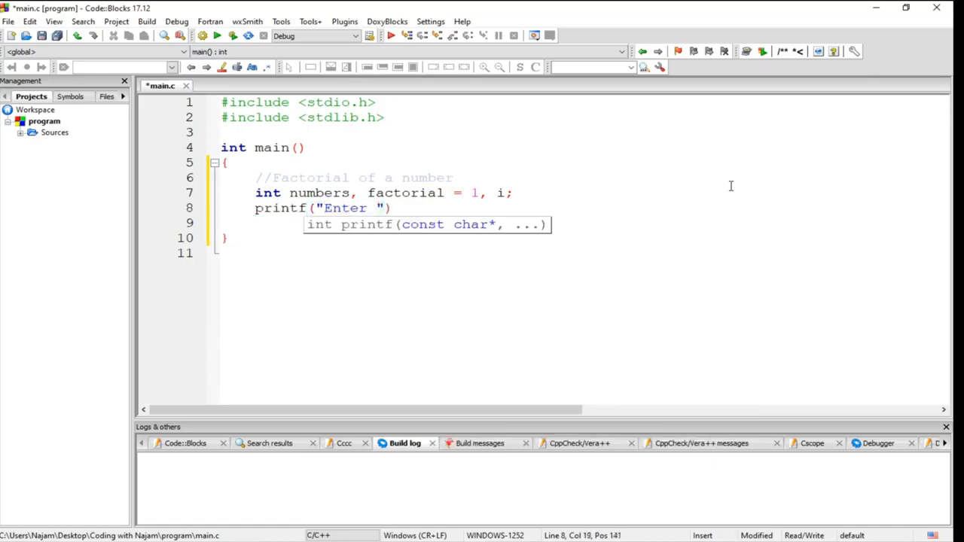
Step: Complete the prompt printf("Enter a number for finding Factorial:\n");
{"action": "type", "text": "a number"}
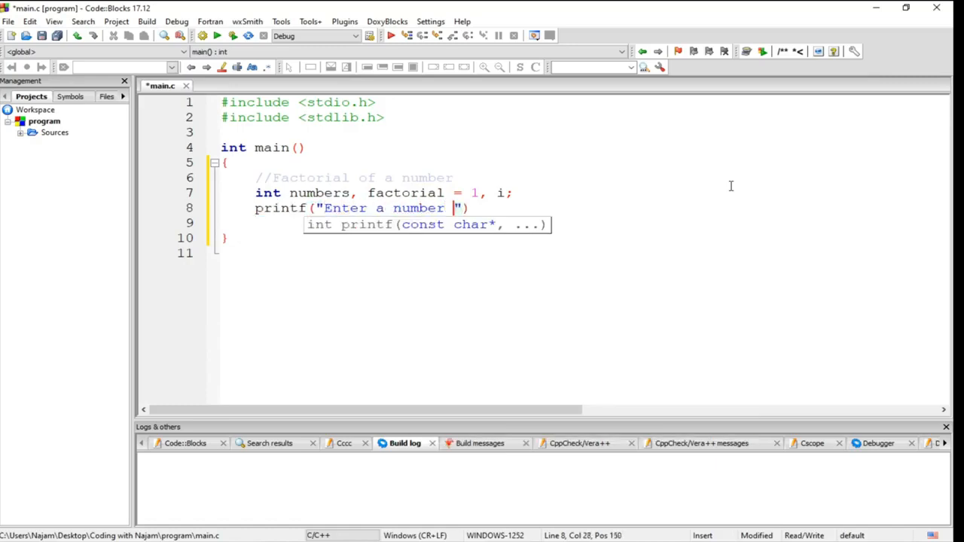
{"action": "type", "text": "for"}
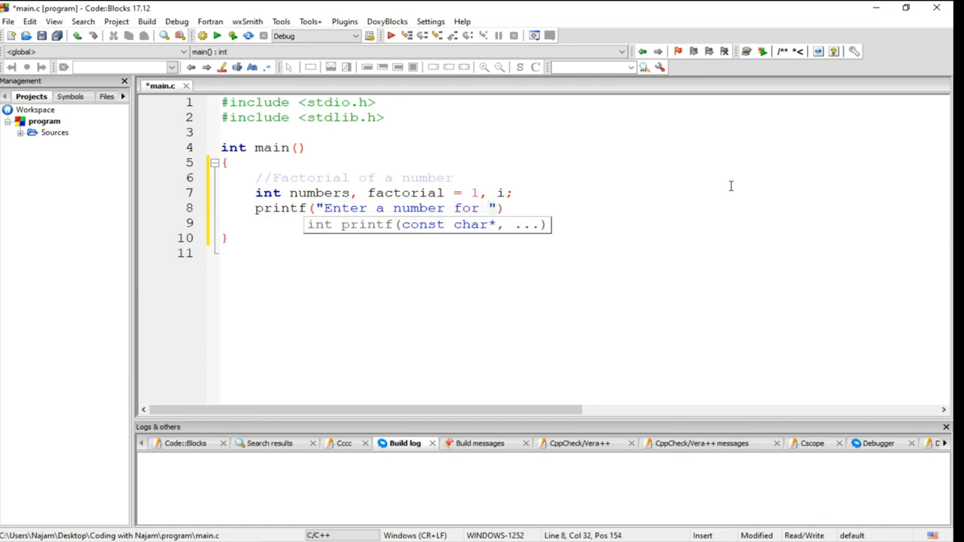
{"action": "type", "text": "finding"}
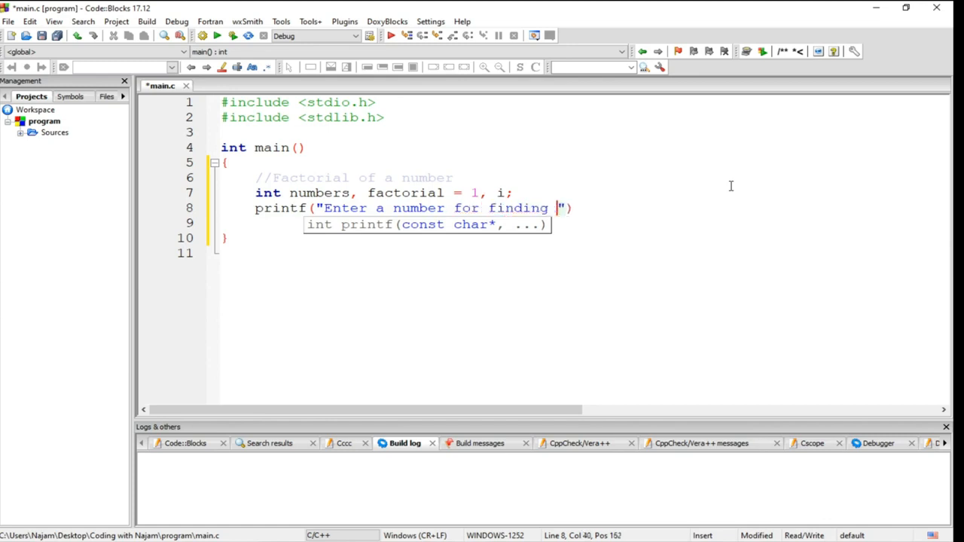
{"action": "type", "text": "Factori"}
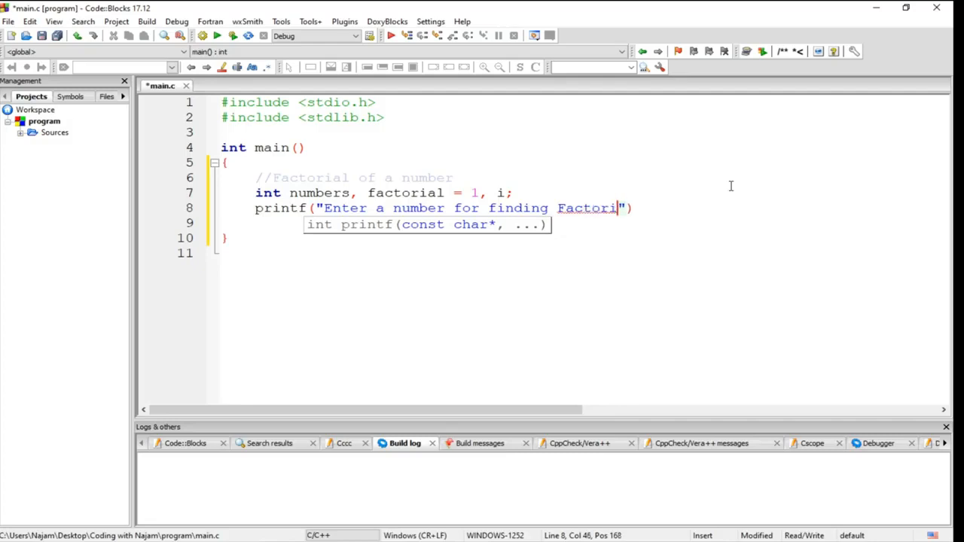
{"action": "type", "text": "al:"}
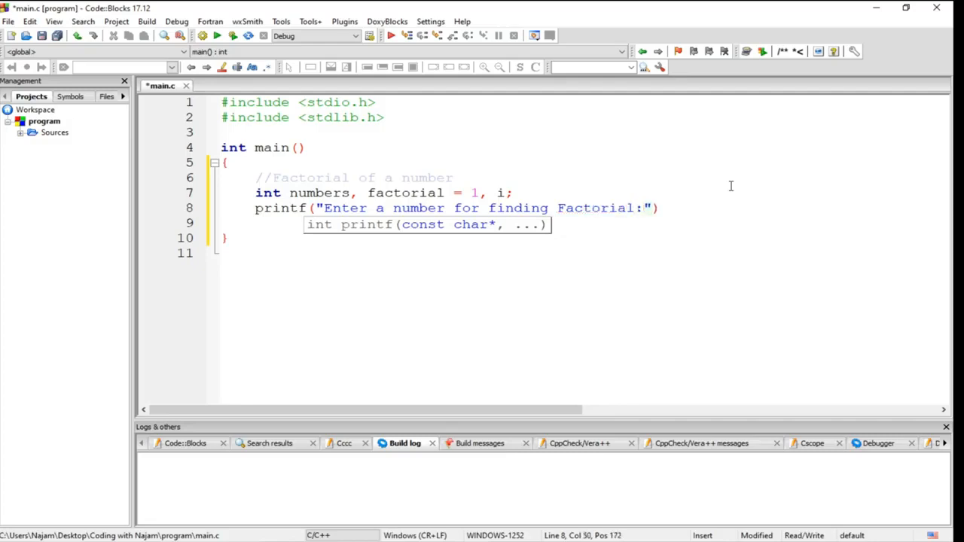
{"action": "type", "text": "\\n\");"}
{"action": "left_click", "coordinate": [388, 223]}
{"action": "type", "text": "scanf(\"%"}
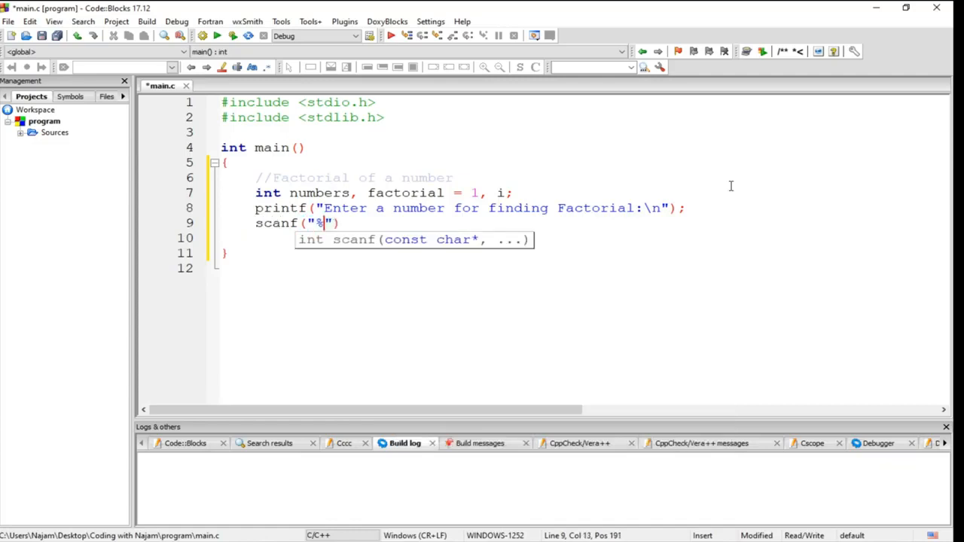
Step: Read the input with scanf("%d", &number) and rename numbers to number
{"action": "type", "text": "d"}
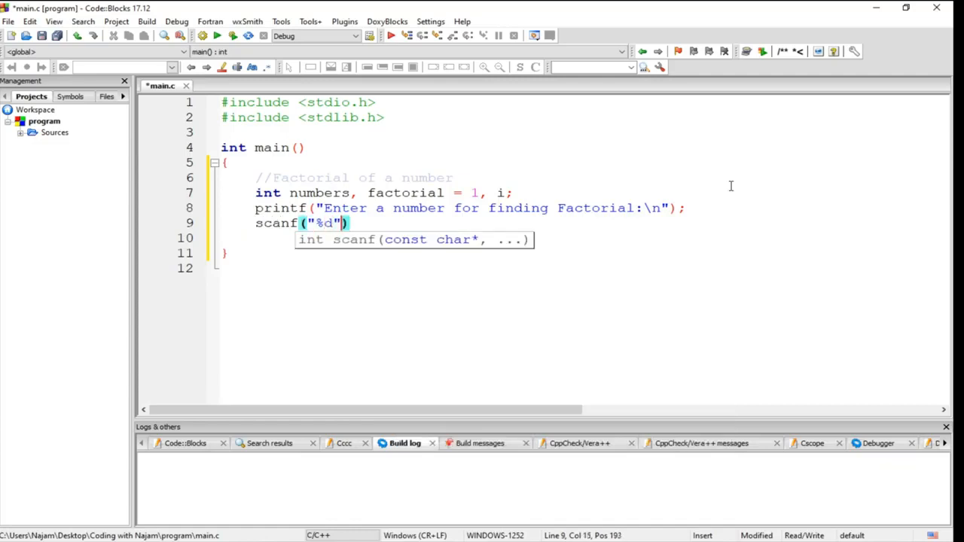
{"action": "type", "text": ","}
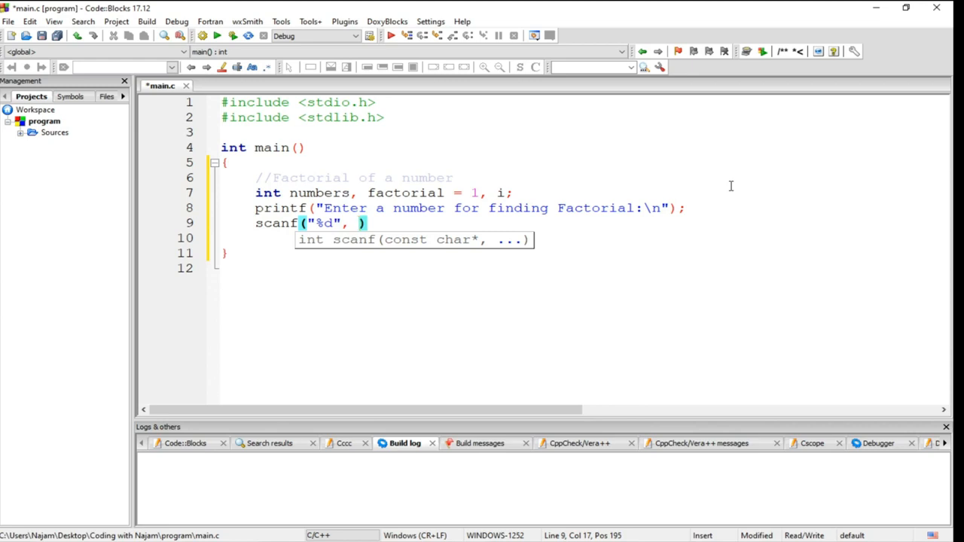
{"action": "type", "text": "&nu"}
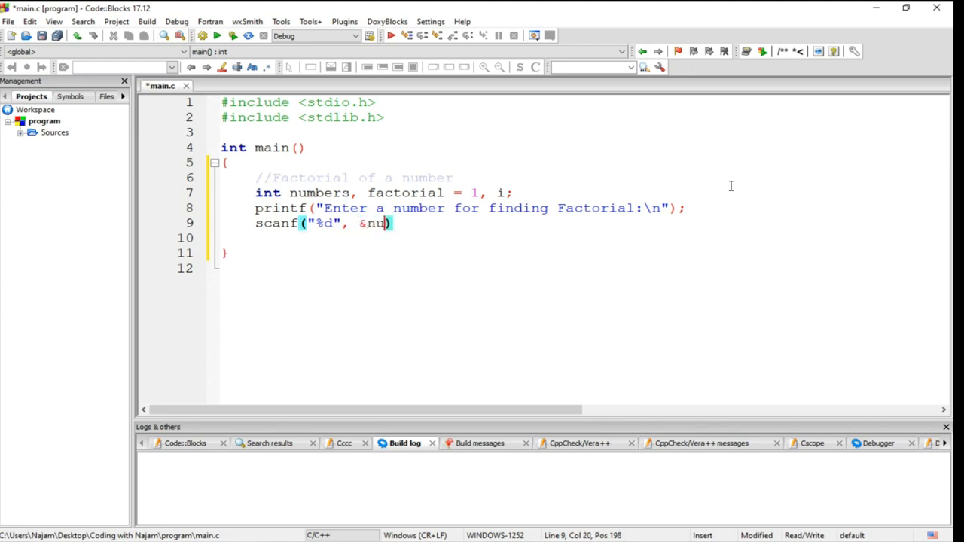
{"action": "type", "text": "mbers"}
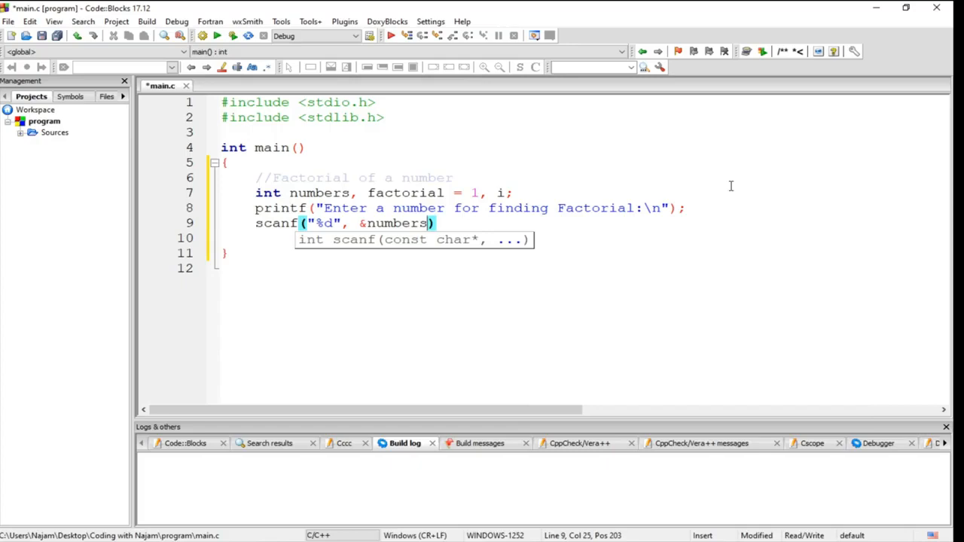
{"action": "type", "text": ";"}
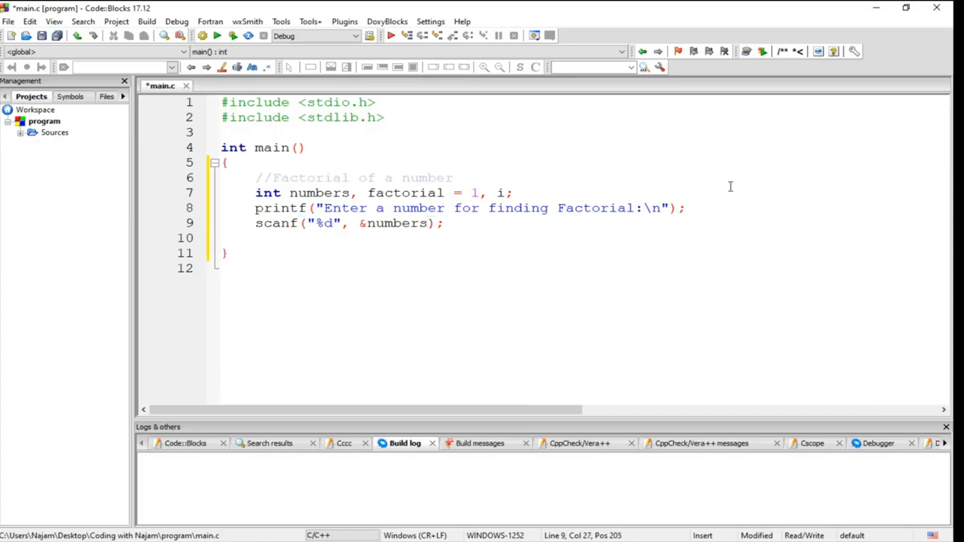
{"action": "left_click", "coordinate": [348, 193]}
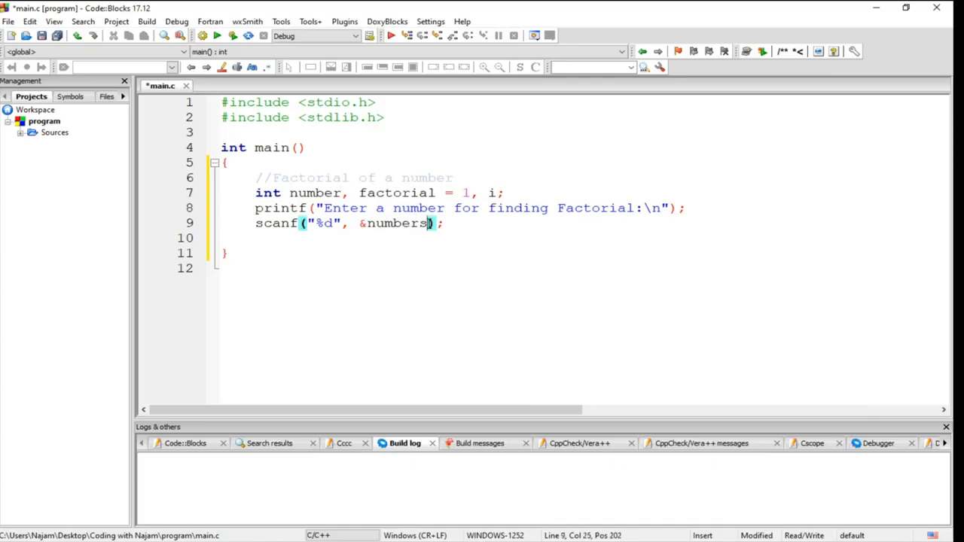
{"action": "key", "text": "BackSpace"}
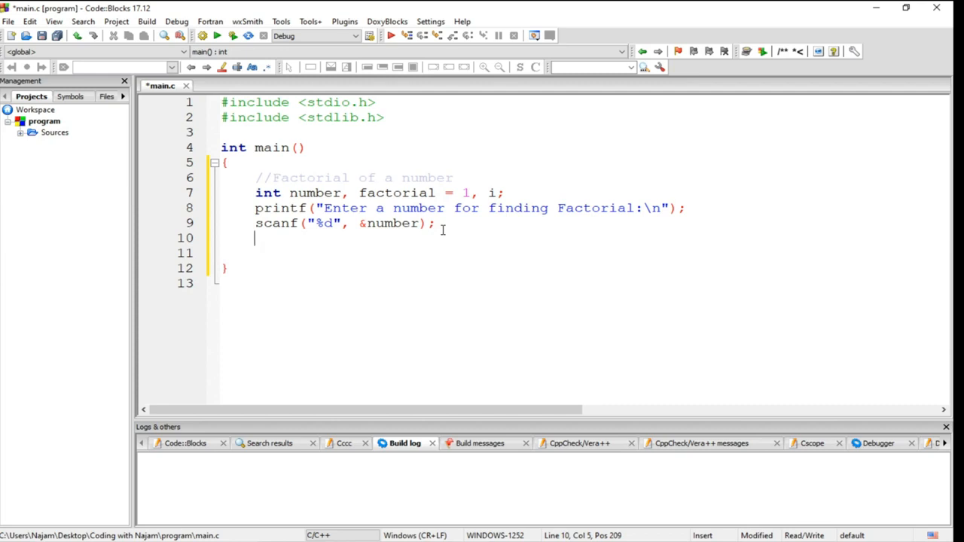
Step: Write the loop header for(i = 1; i<=number;i++){ after the scanf line
{"action": "type", "text": "for(i){"}
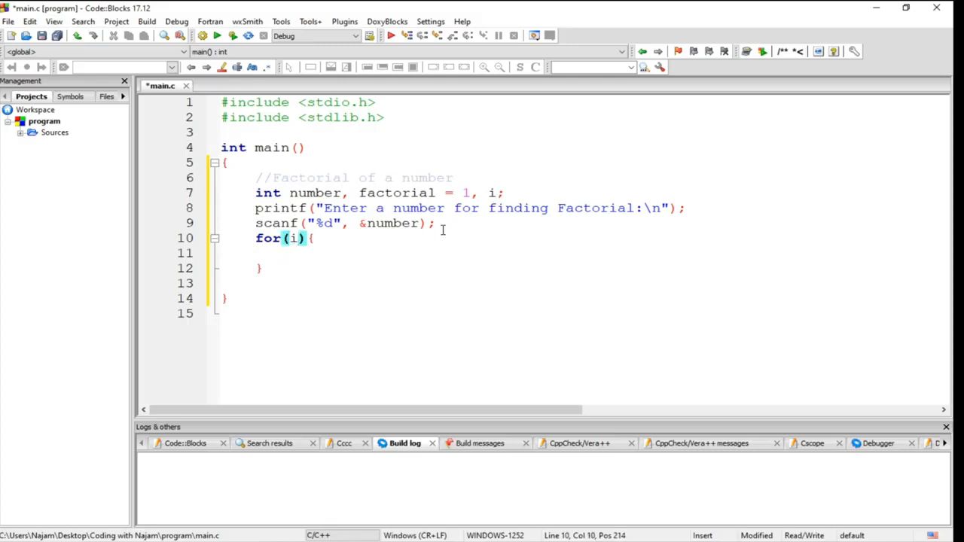
{"action": "type", "text": "= 1;"}
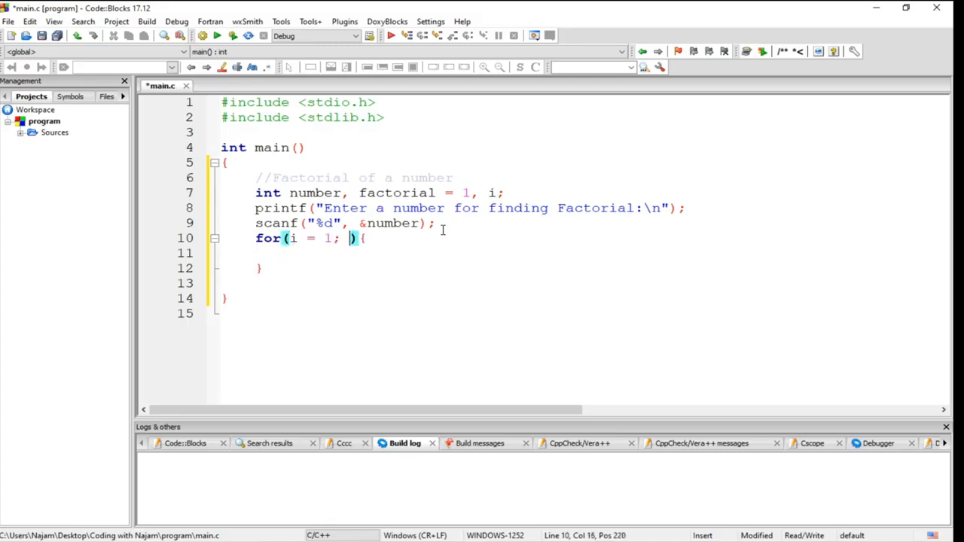
{"action": "type", "text": "i<"}
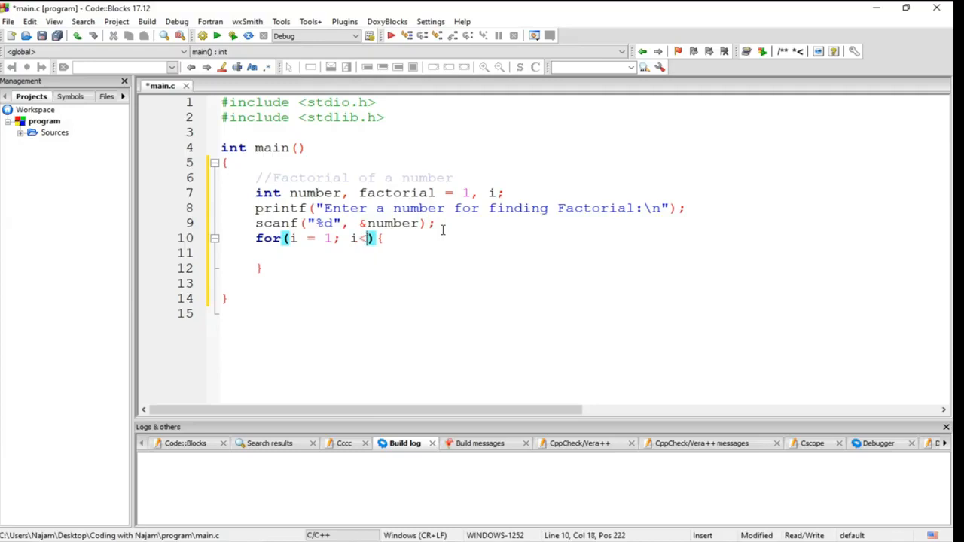
{"action": "type", "text": "="}
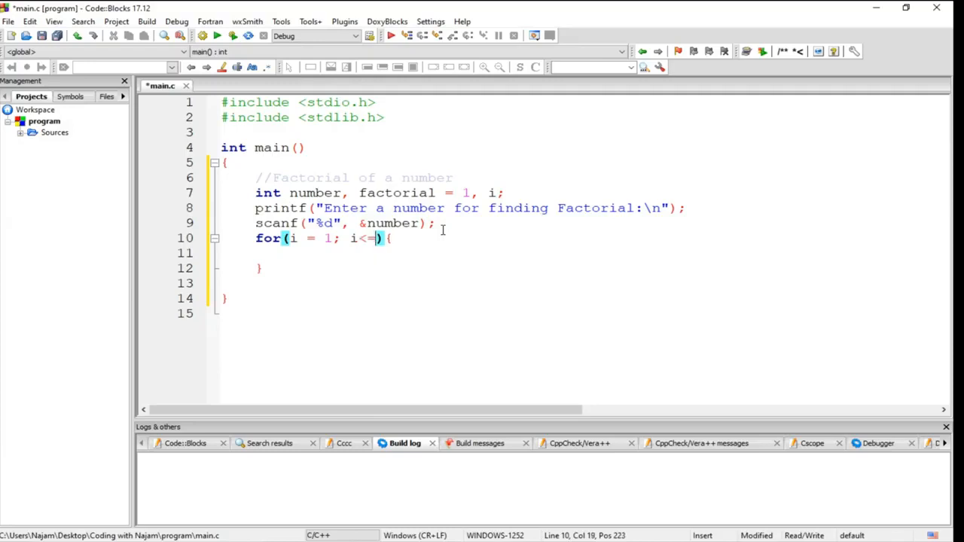
{"action": "type", "text": "fac"}
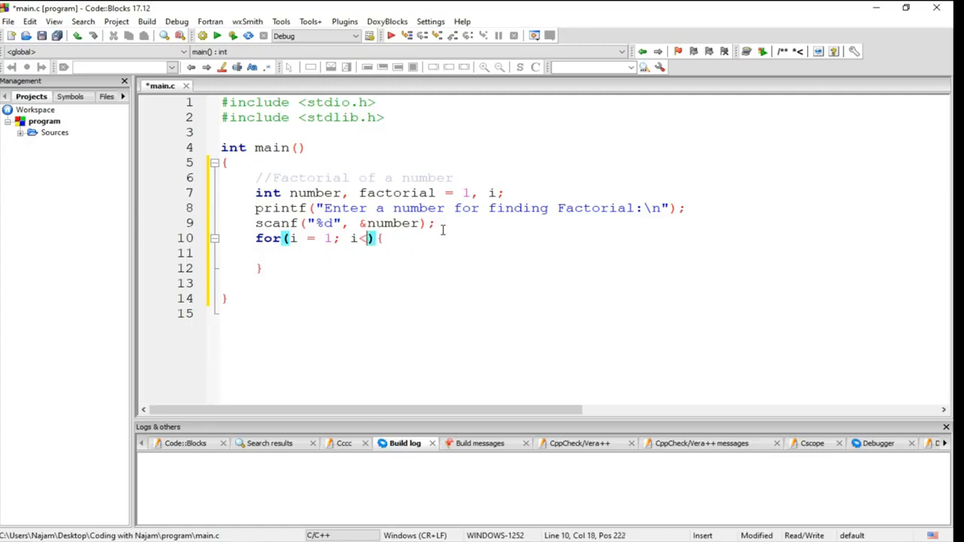
{"action": "type", "text": "=n"}
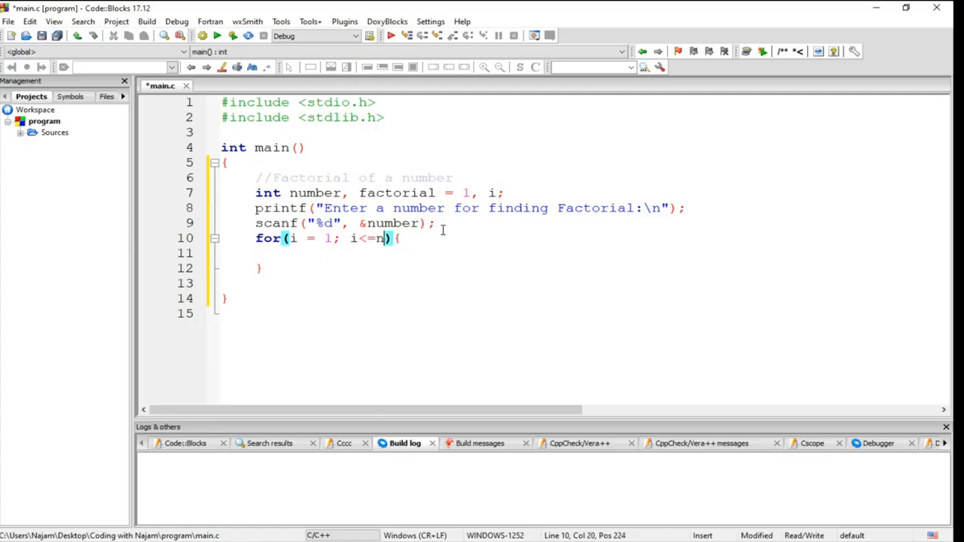
{"action": "type", "text": "um"}
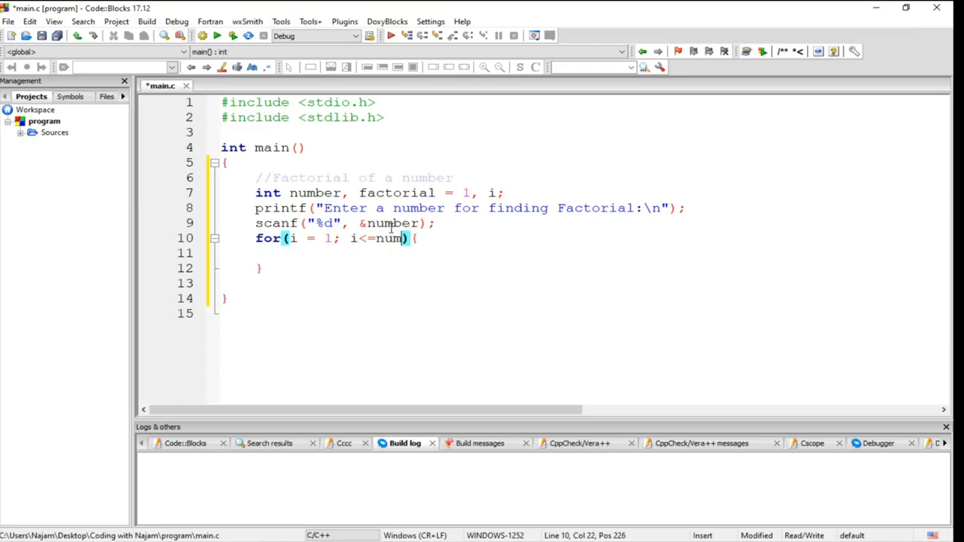
{"action": "type", "text": "ber"}
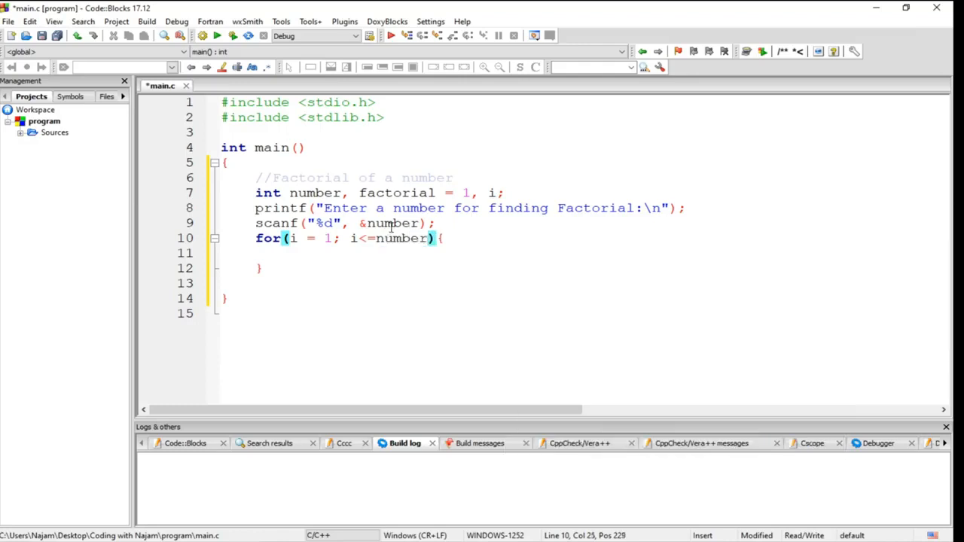
{"action": "type", "text": ";i"}
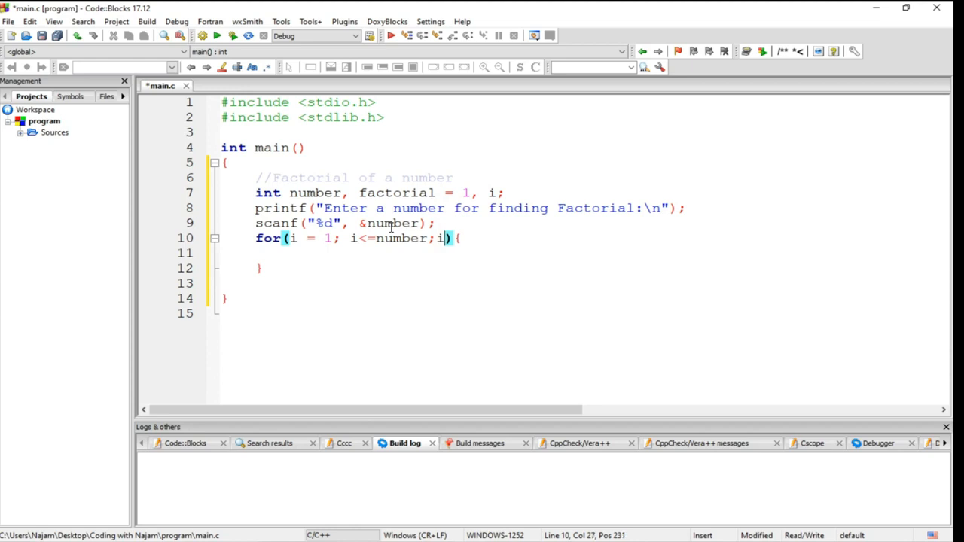
{"action": "type", "text": "++"}
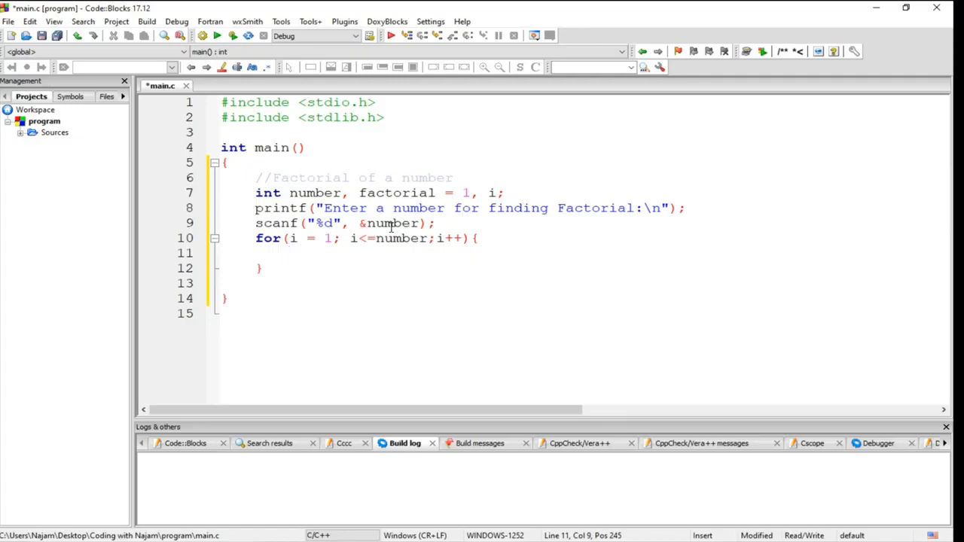
Step: Put factorial=factorial*i in the loop body
{"action": "type", "text": "factorial"}
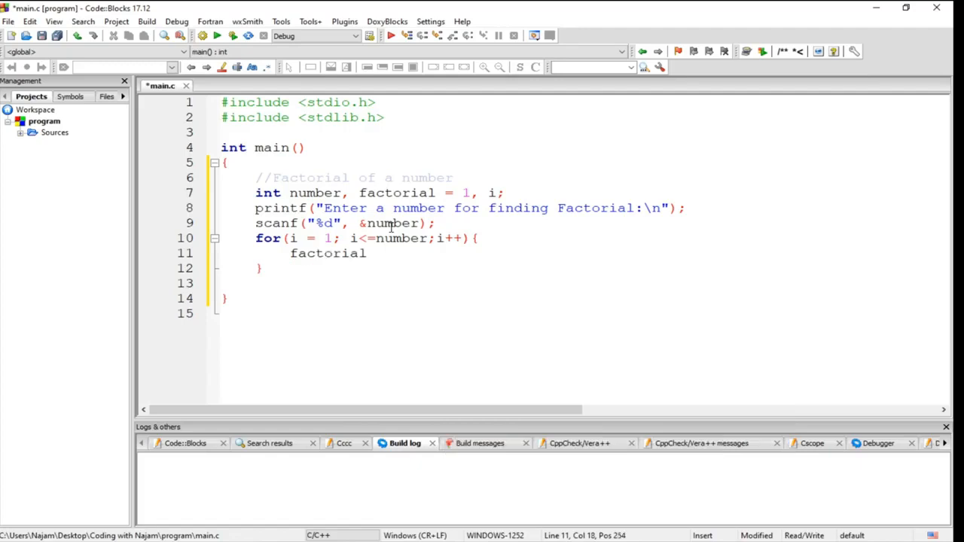
{"action": "type", "text": "="}
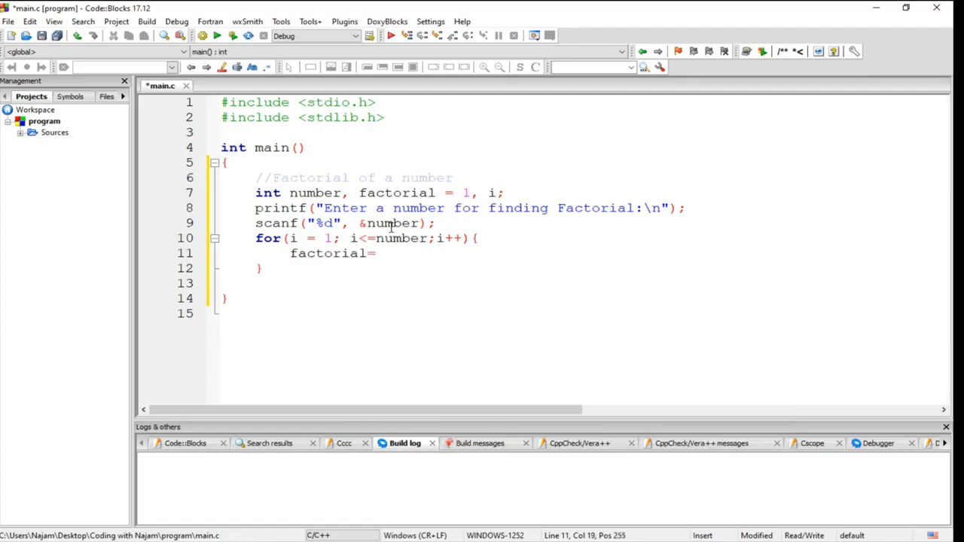
{"action": "type", "text": "fa"}
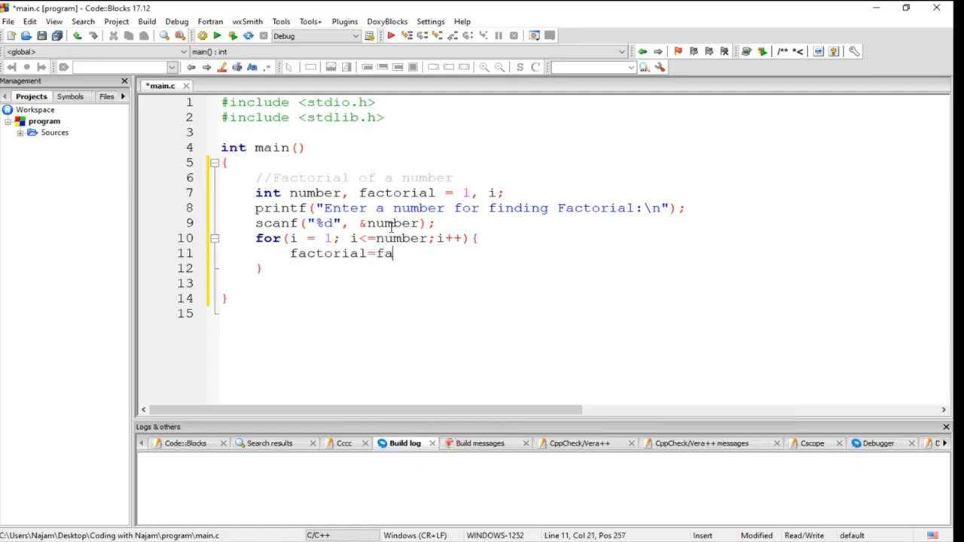
{"action": "type", "text": "ctorial"}
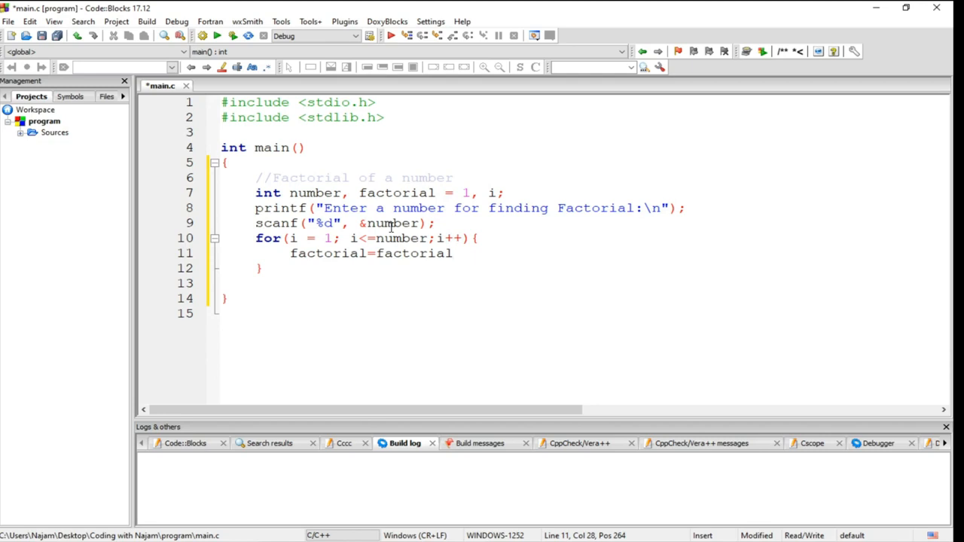
{"action": "type", "text": "*"}
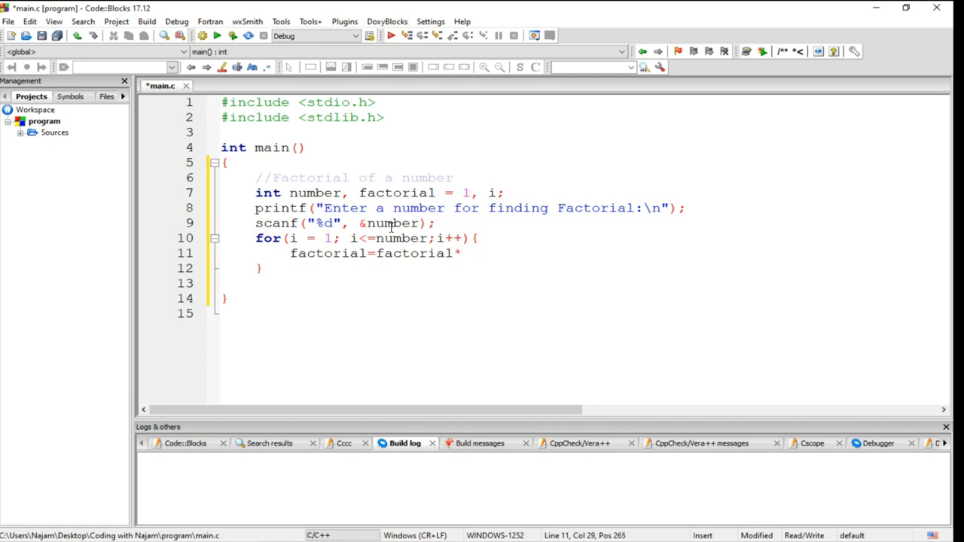
{"action": "type", "text": "i;"}
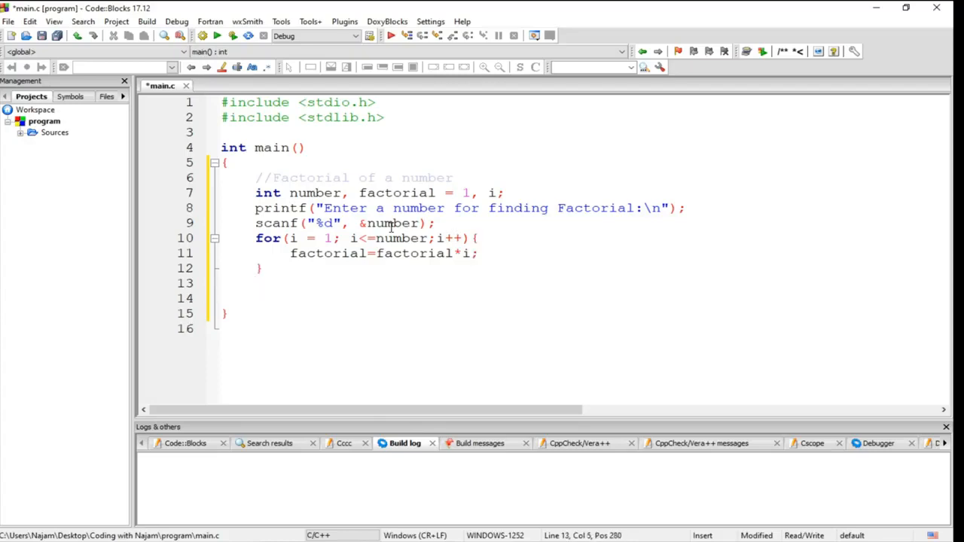
Step: Add printf("%d!=%d\n", number, factorial); below the loop
{"action": "type", "text": "printf(\"\")"}
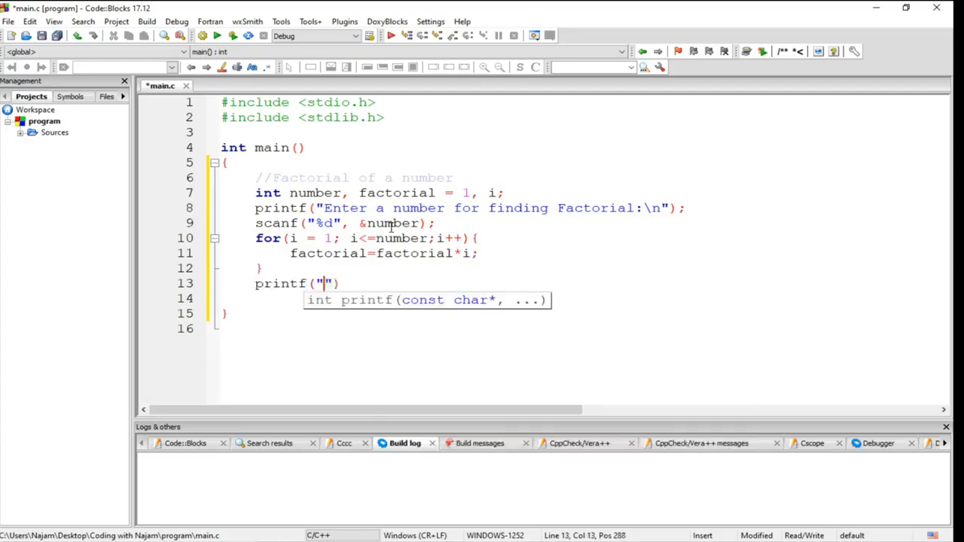
{"action": "type", "text": "%"}
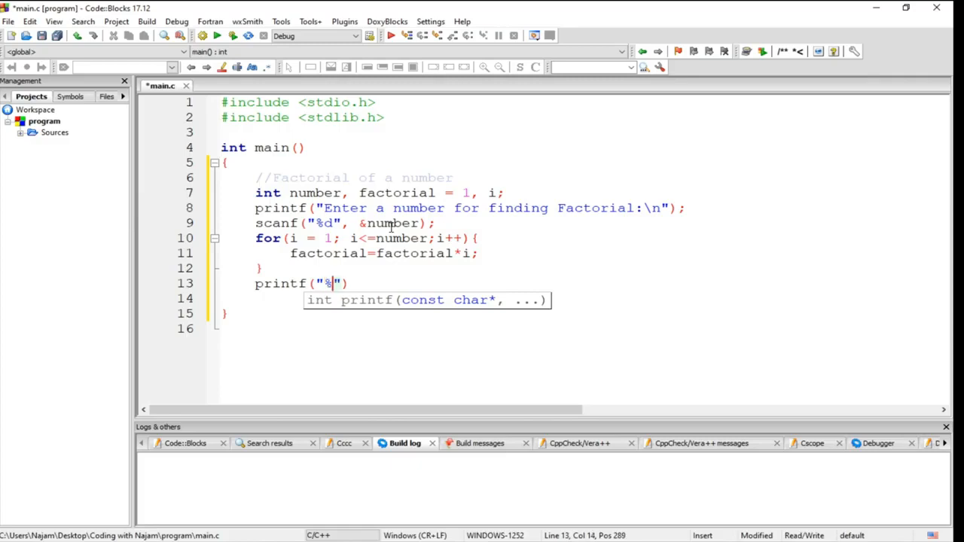
{"action": "type", "text": "d"}
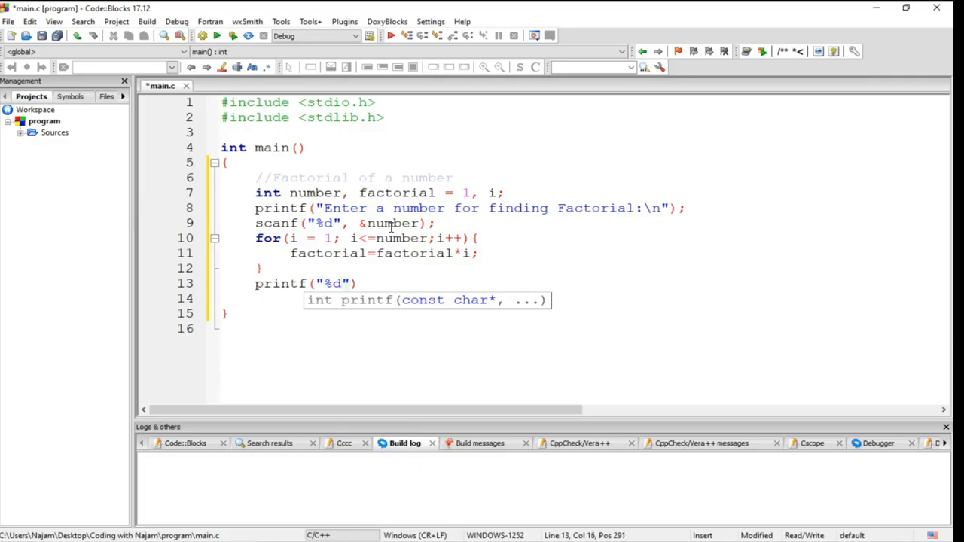
{"action": "type", "text": "!"}
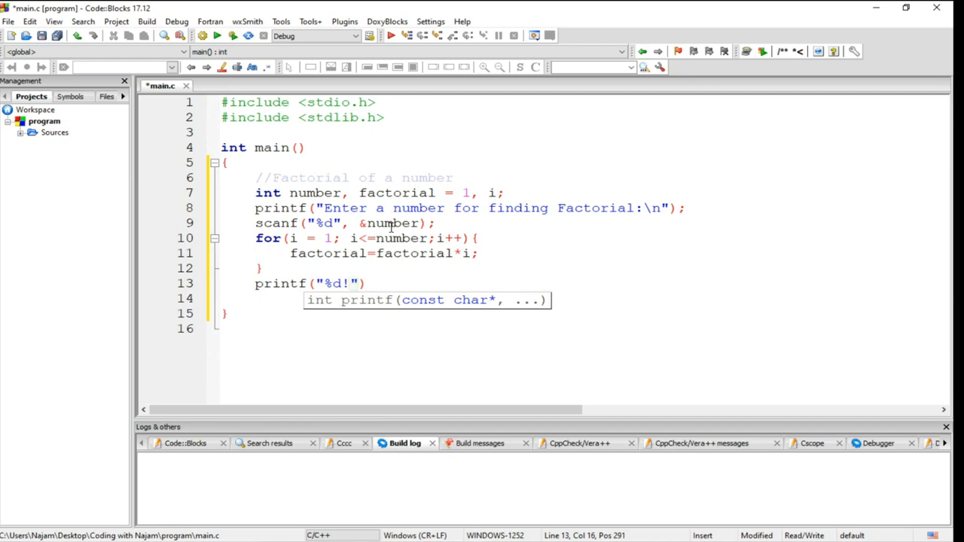
{"action": "type", "text": "=%d\\"}
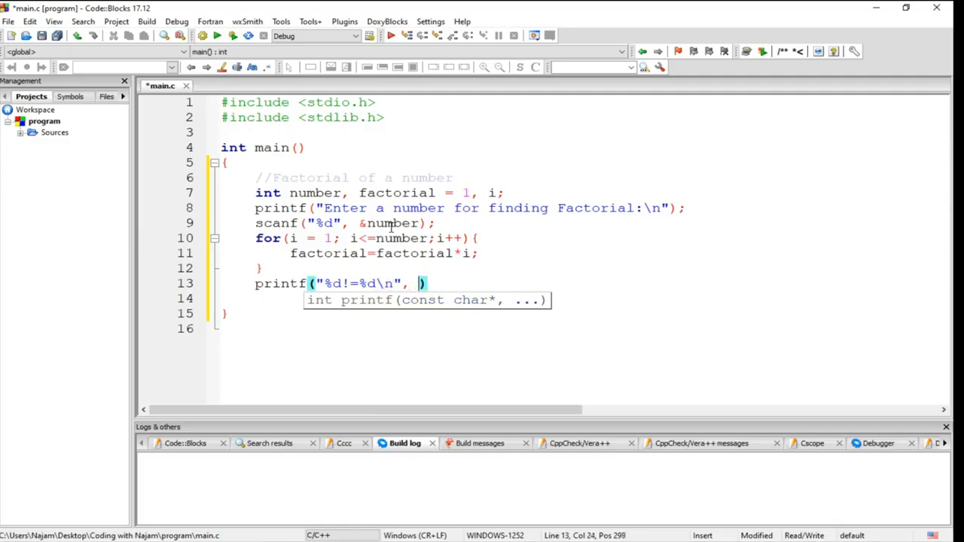
{"action": "type", "text": "number,"}
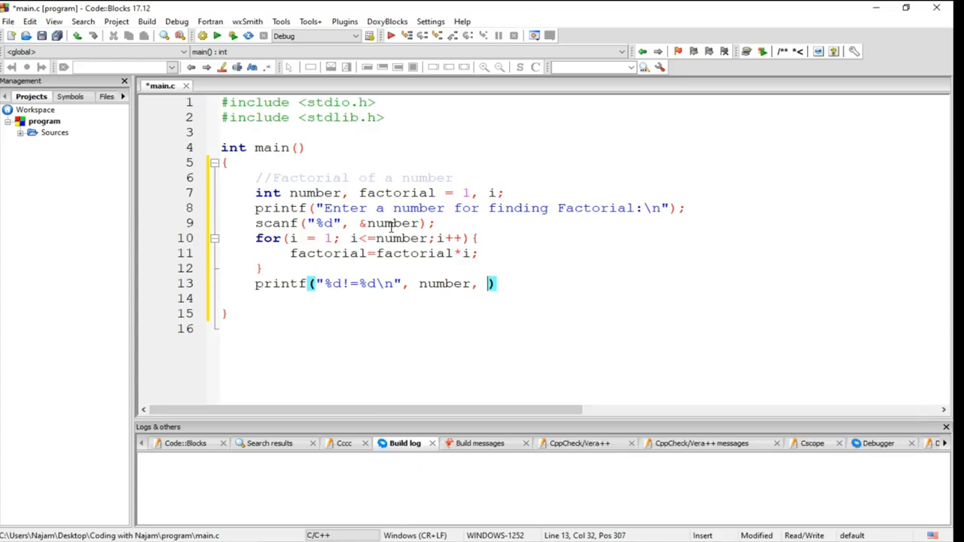
{"action": "type", "text": "factorial"}
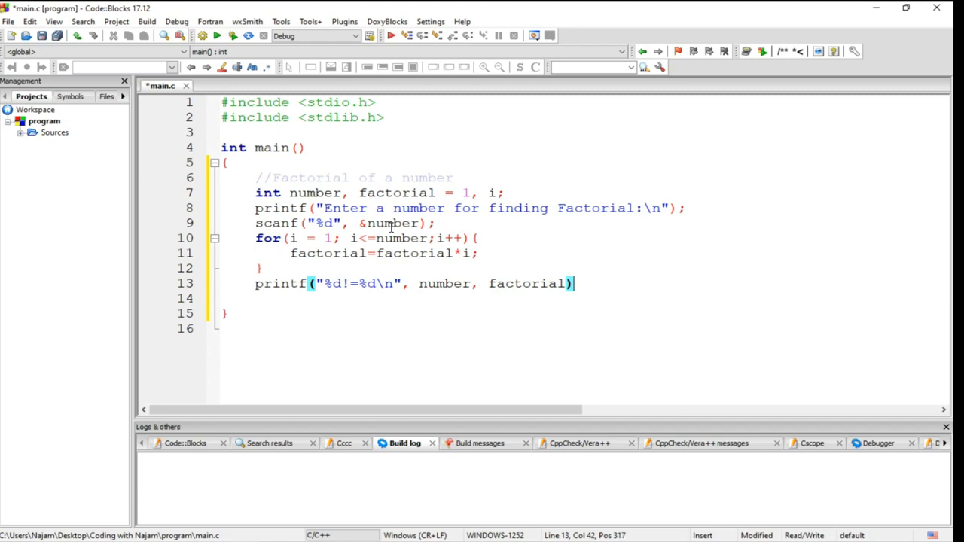
{"action": "type", "text": ";"}
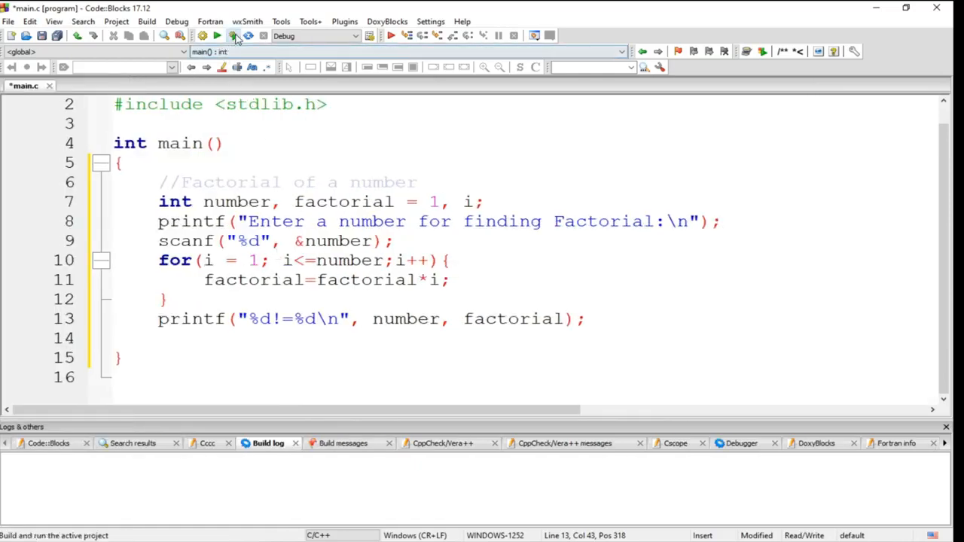
Step: Build and run the program, enter 5 to get 5!=120, and close the console
{"action": "left_click", "coordinate": [234, 36]}
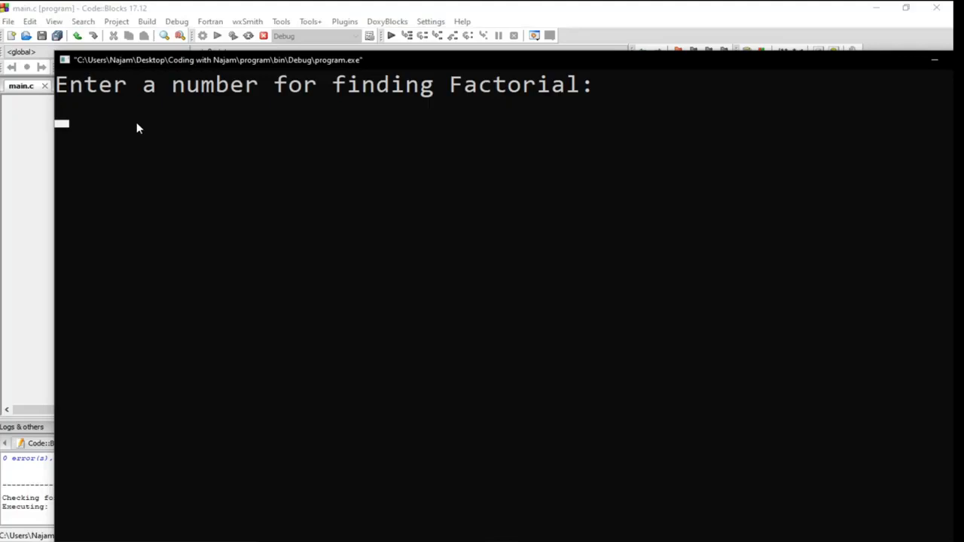
{"action": "type", "text": "5"}
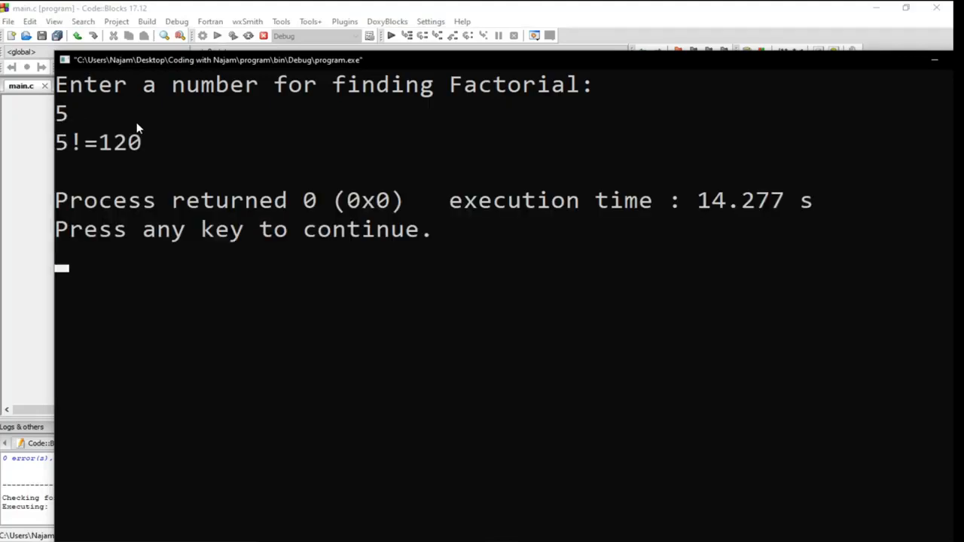
{"action": "mouse_move", "coordinate": [106, 171]}
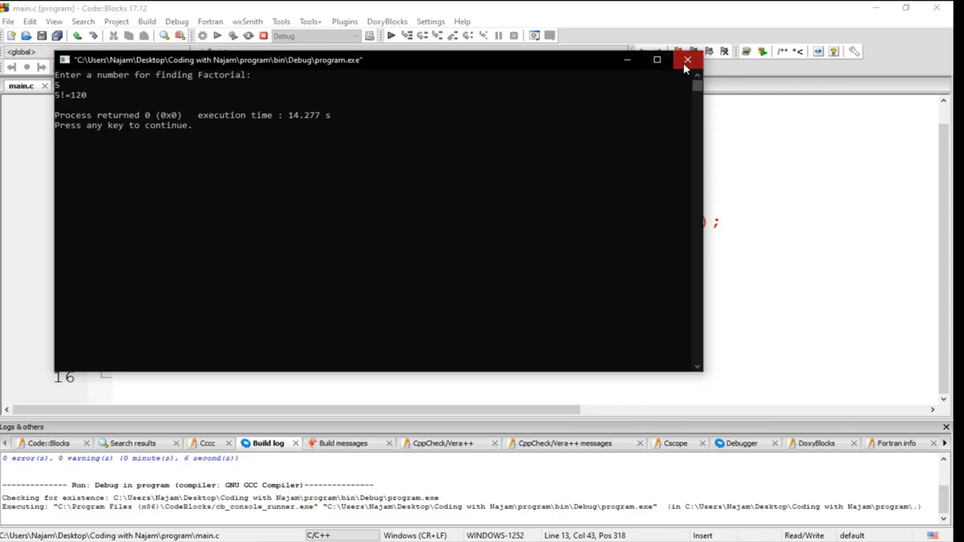
{"action": "left_click", "coordinate": [686, 59]}
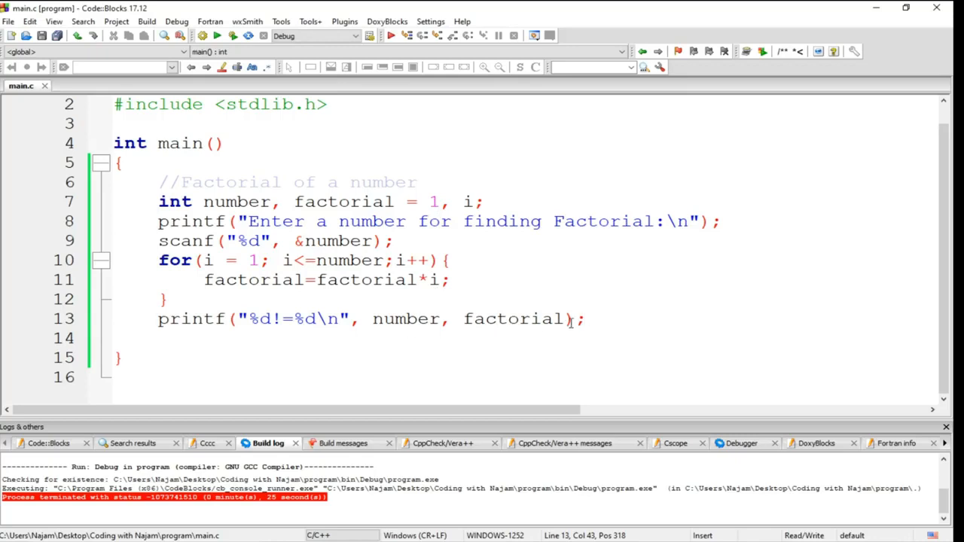
Step: Delete the factorial code from main and add a '//fabonacci of a number' comment
{"action": "left_click_drag", "start_coordinate": [573, 319], "coordinate": [158, 201]}
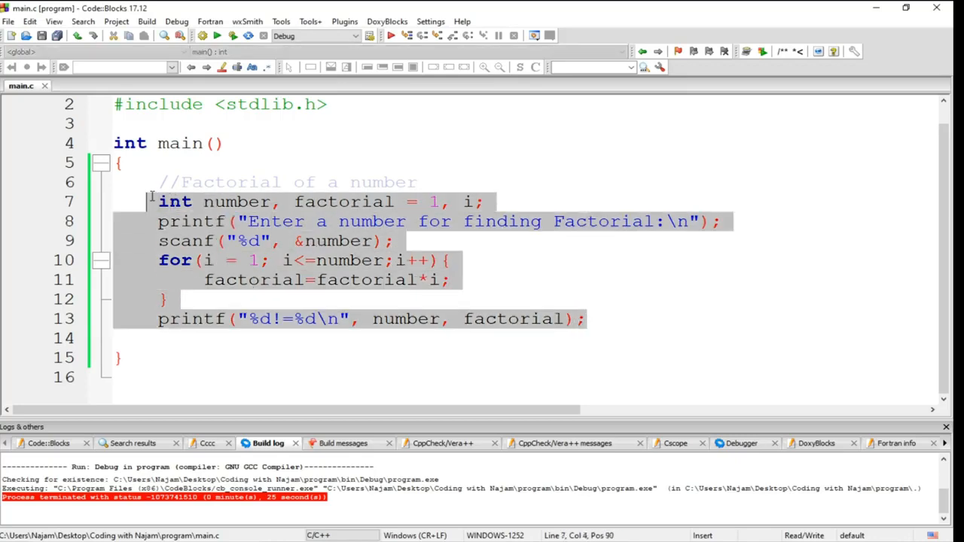
{"action": "key", "text": "Delete"}
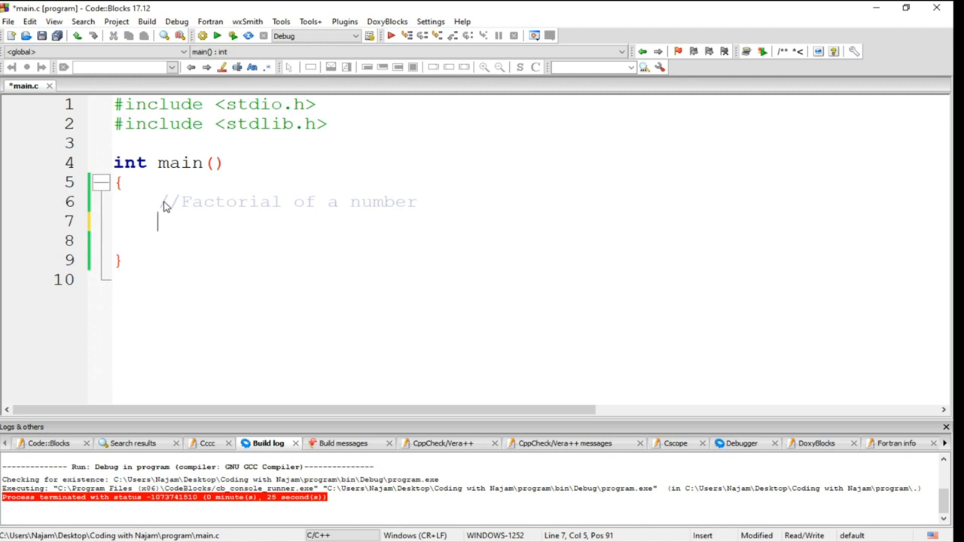
{"action": "type", "text": "fabonacci of"}
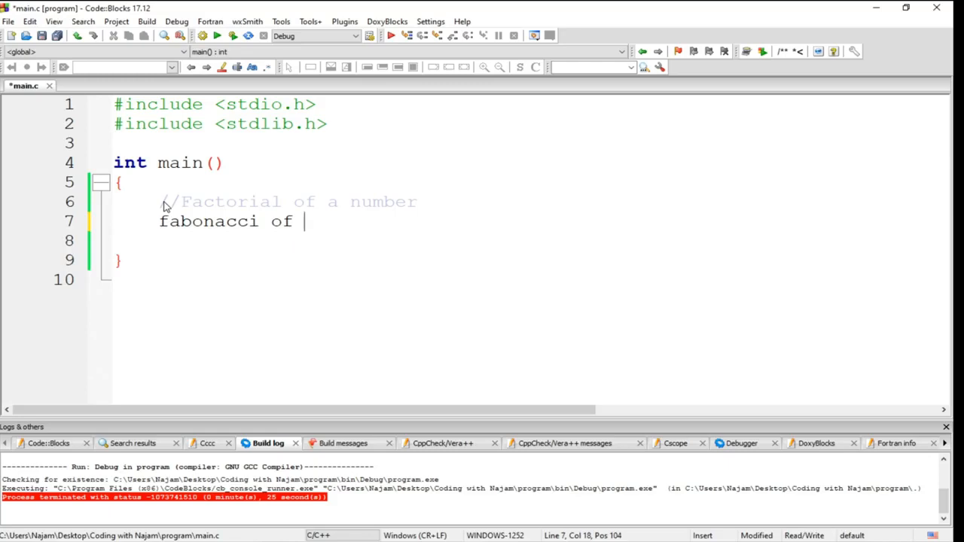
{"action": "type", "text": "a number"}
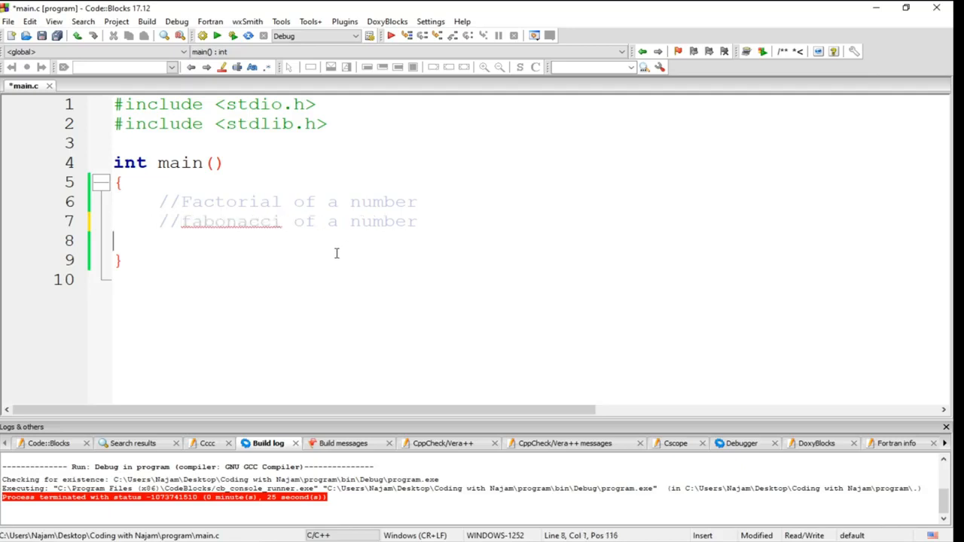
{"action": "mouse_move", "coordinate": [323, 253]}
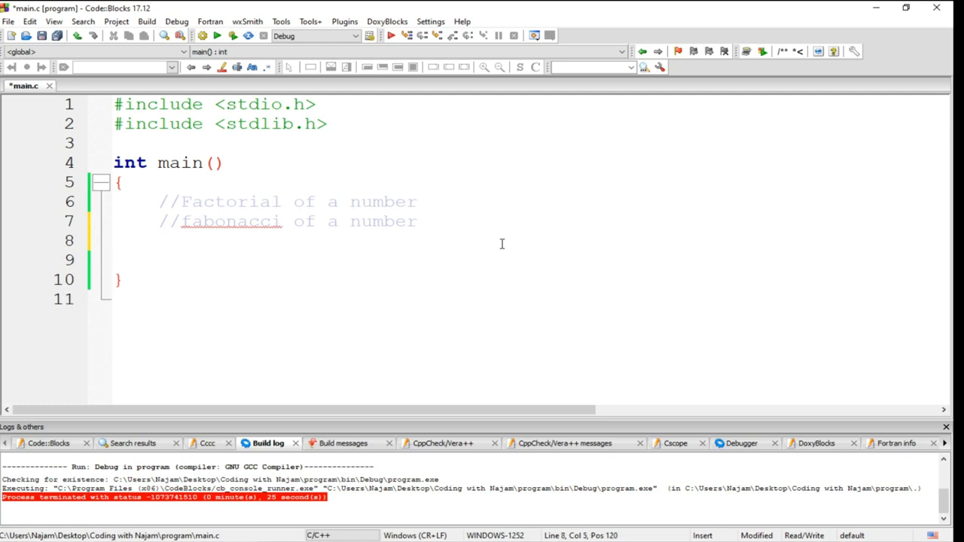
Step: Declare 'int a=0, b=1, num, n, count;' in main
{"action": "type", "text": "int a"}
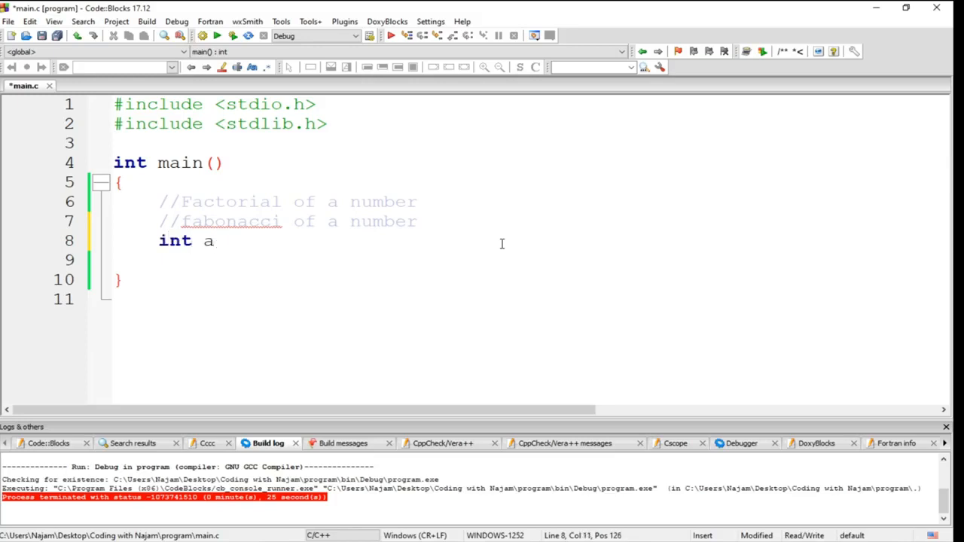
{"action": "type", "text": "=0"}
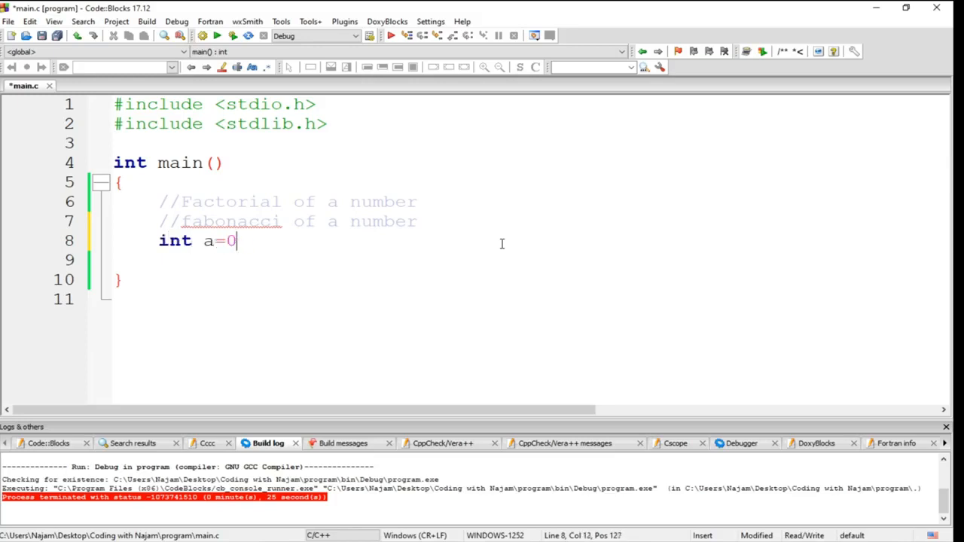
{"action": "type", "text": ","}
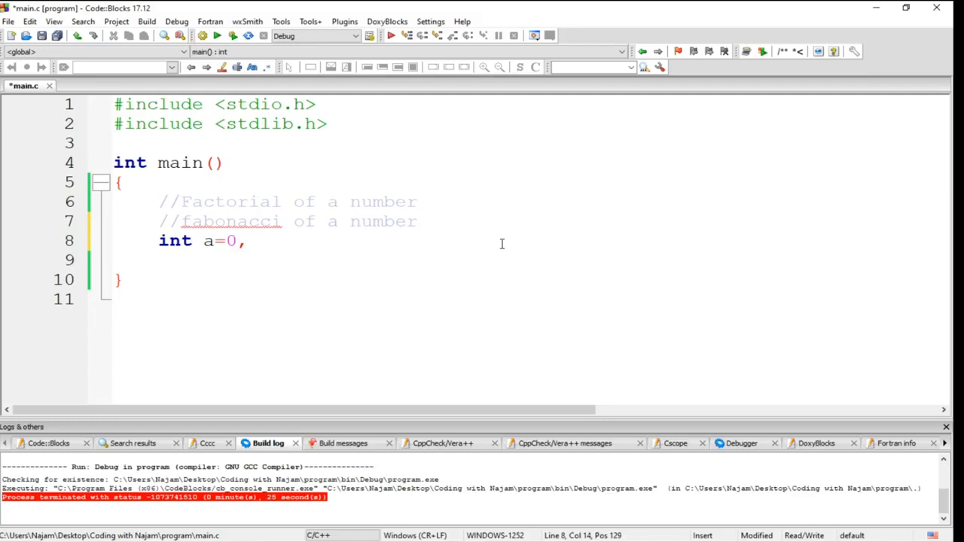
{"action": "type", "text": "b="}
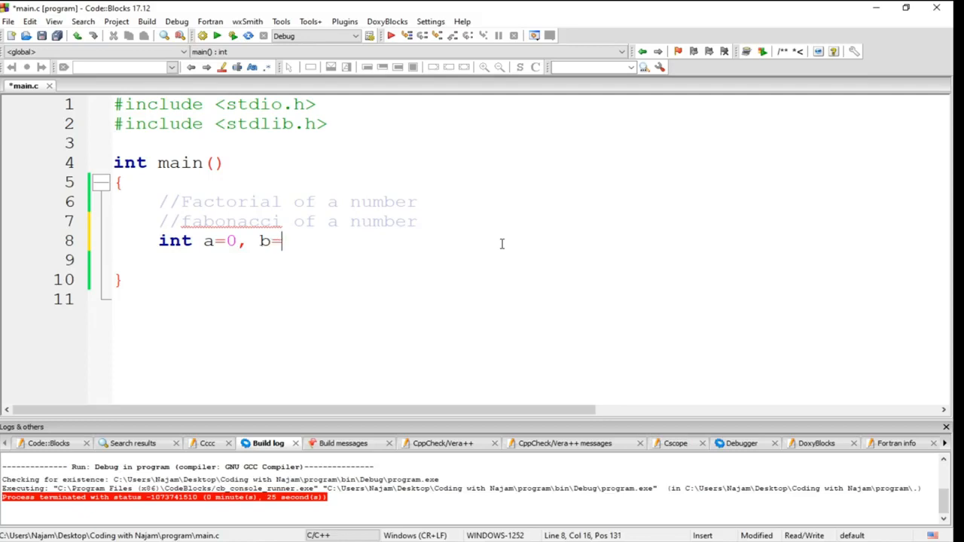
{"action": "type", "text": "1, num"}
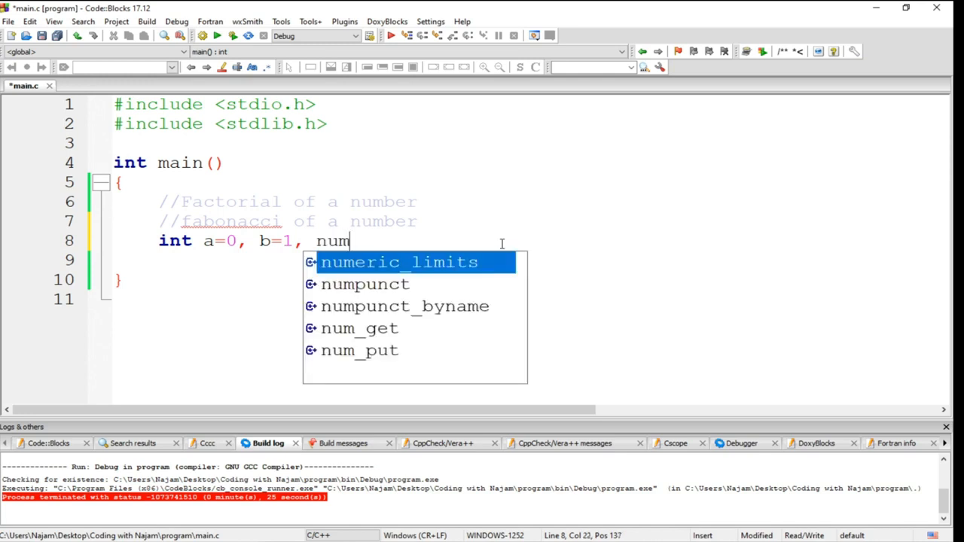
{"action": "type", "text": ", n,"}
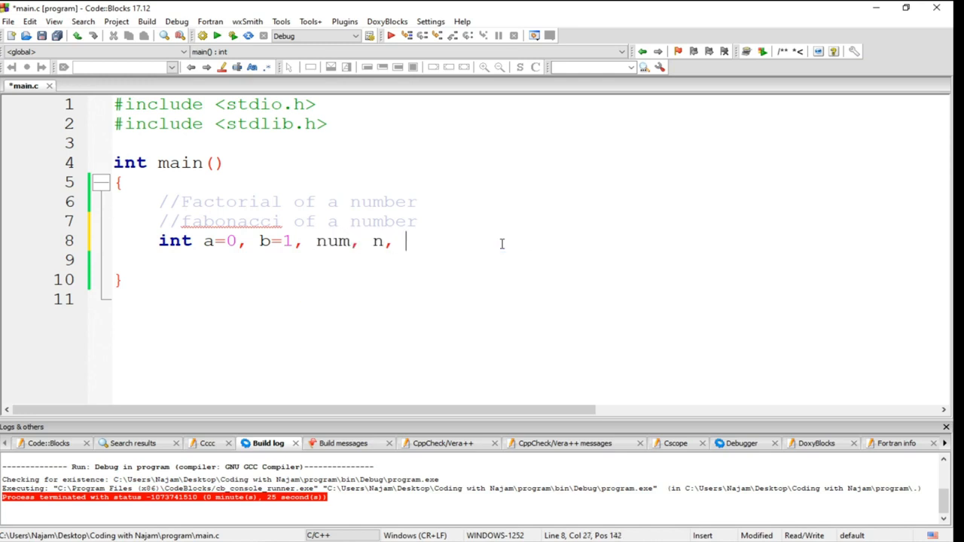
{"action": "type", "text": "coun"}
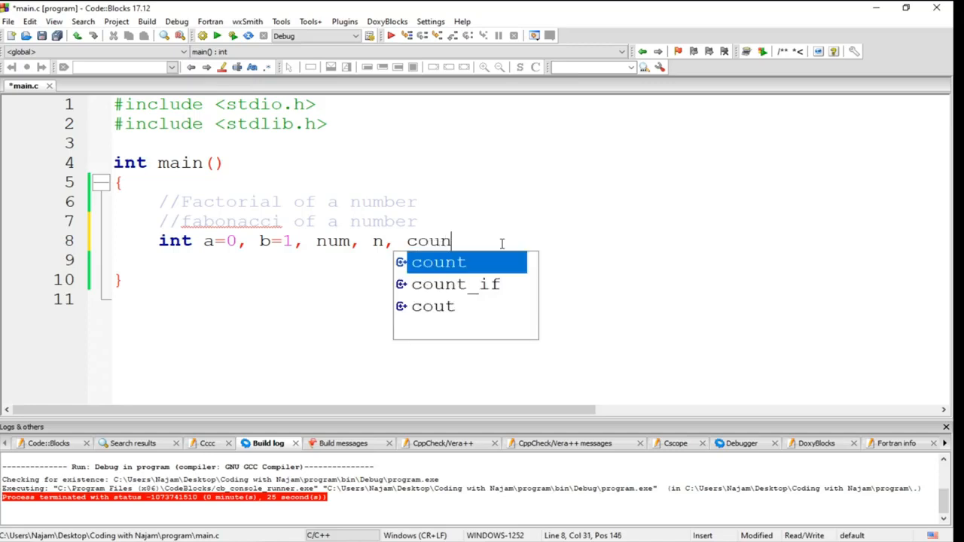
{"action": "type", "text": "t;"}
{"action": "left_click", "coordinate": [531, 259]}
{"action": "type", "text": "pr"}
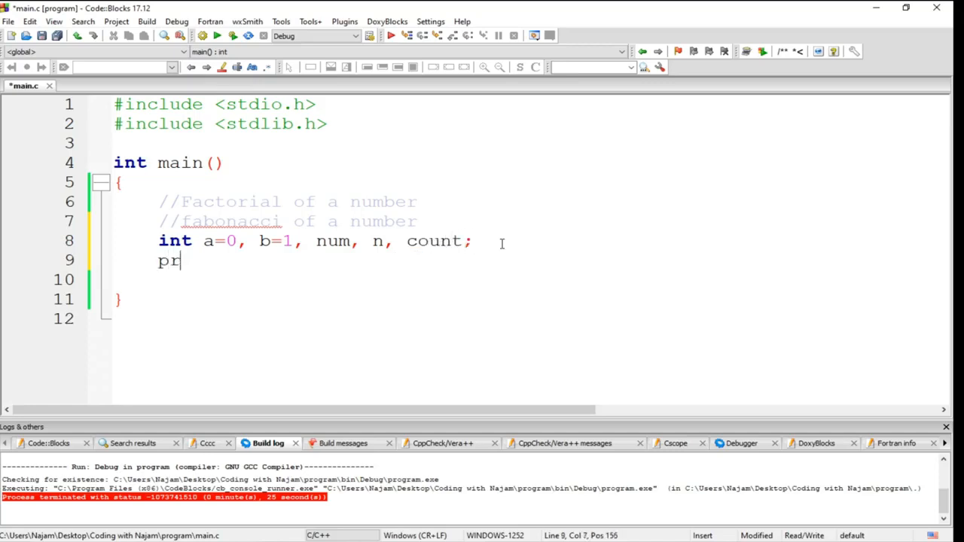
Step: Type a printf prompt asking for a number to obtain the fabonacci series
{"action": "type", "text": "intf(\"E\""}
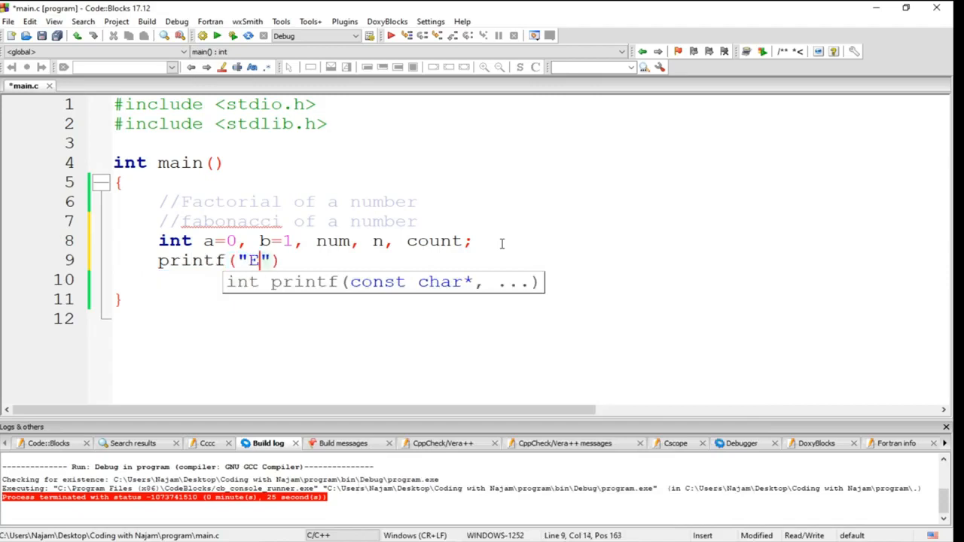
{"action": "type", "text": "nter a number t"}
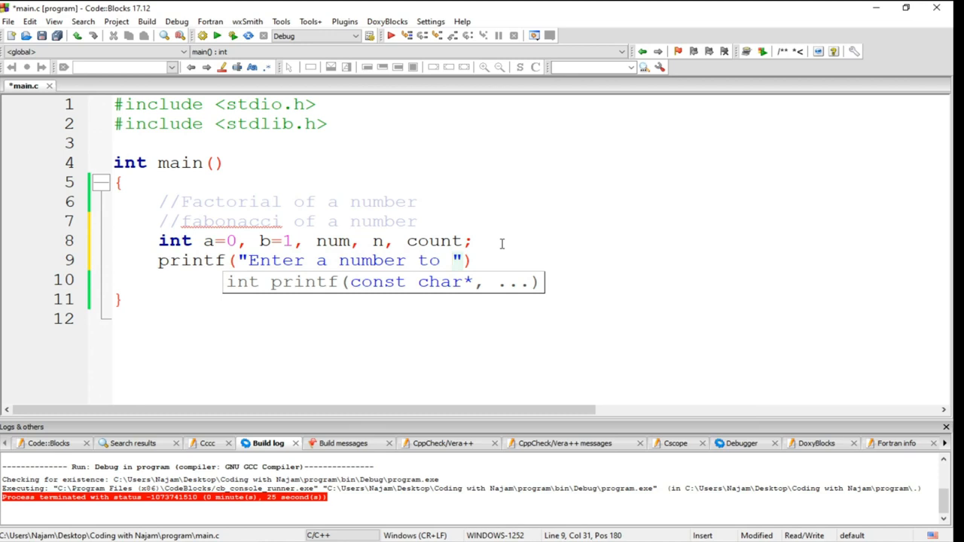
{"action": "type", "text": "obtain"}
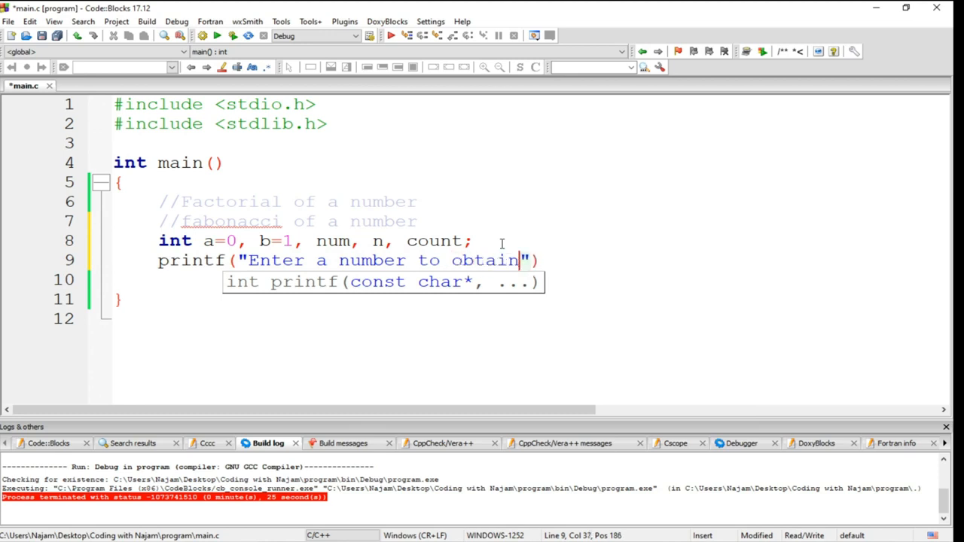
{"action": "type", "text": "the fac"}
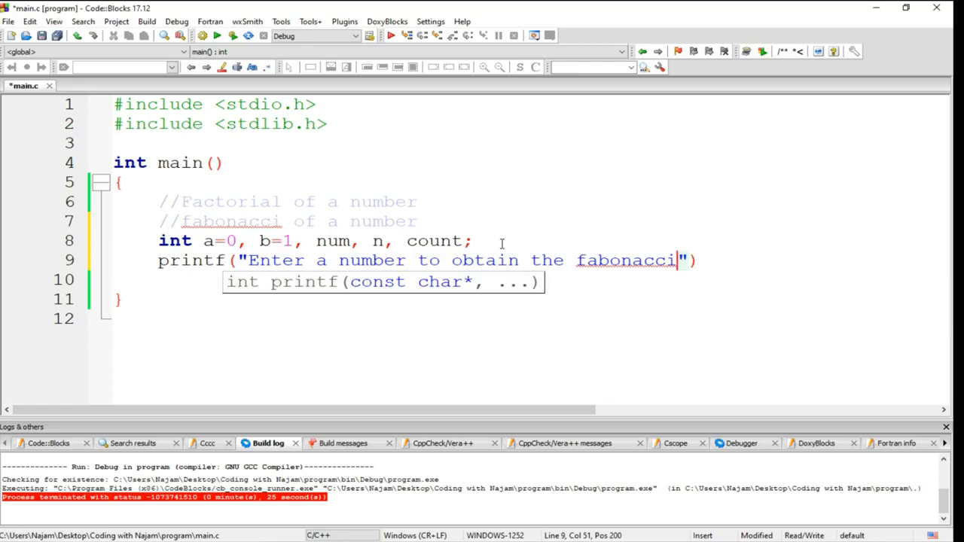
{"action": "type", "text": "series"}
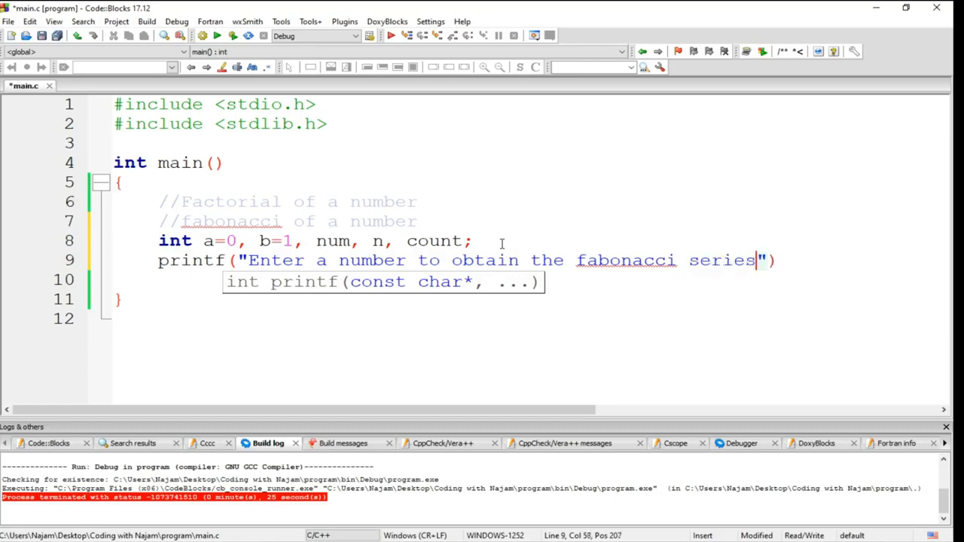
Step: Close the prompt printf and read the number with scanf("%d", &num);
{"action": "type", "text": "\\n"}
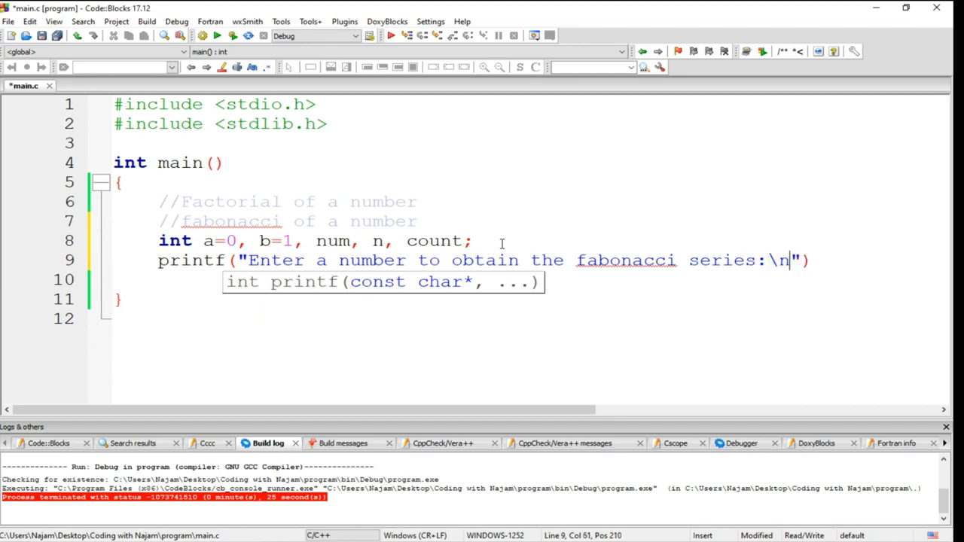
{"action": "type", "text": ");"}
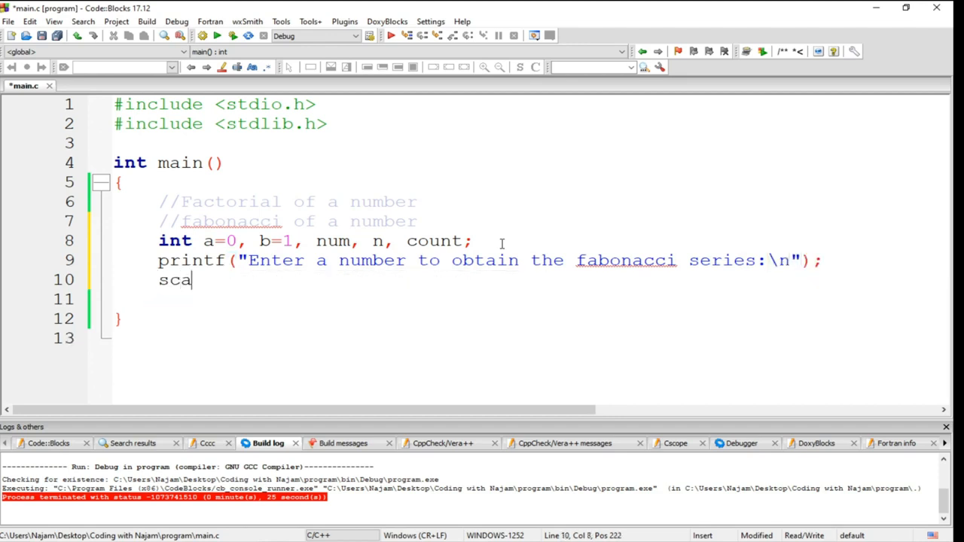
{"action": "type", "text": "nf(\"%d\")"}
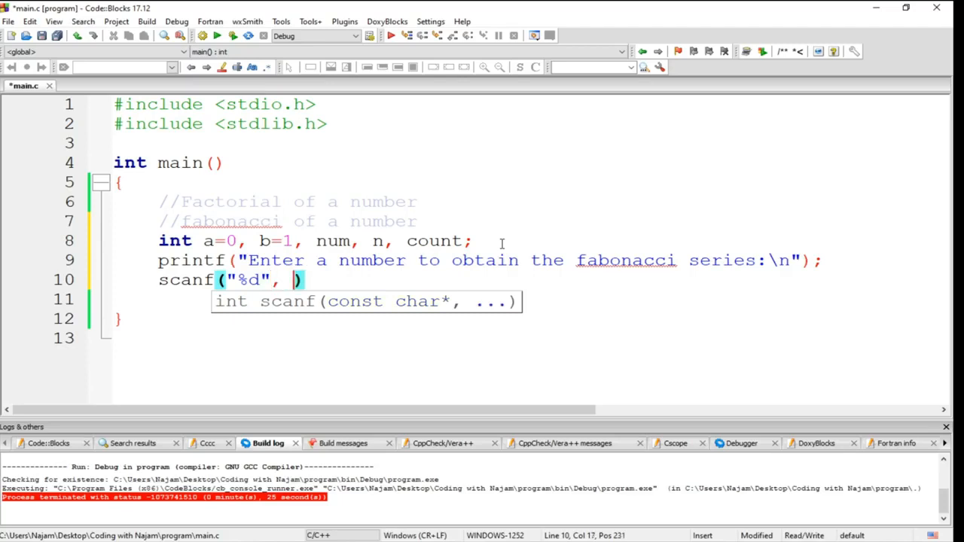
{"action": "type", "text": "&num"}
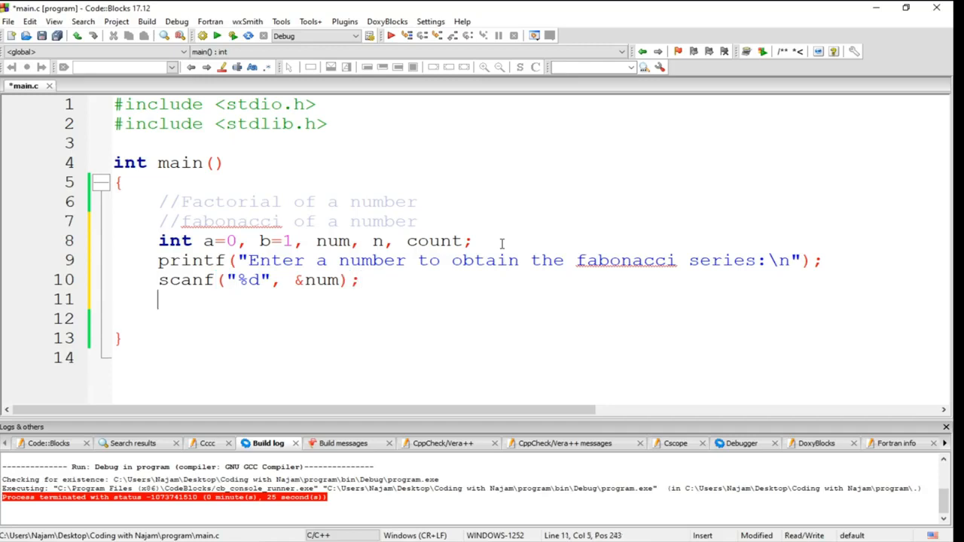
Step: Add printf("The Series is:\n"); as the series heading
{"action": "type", "text": "printf("}
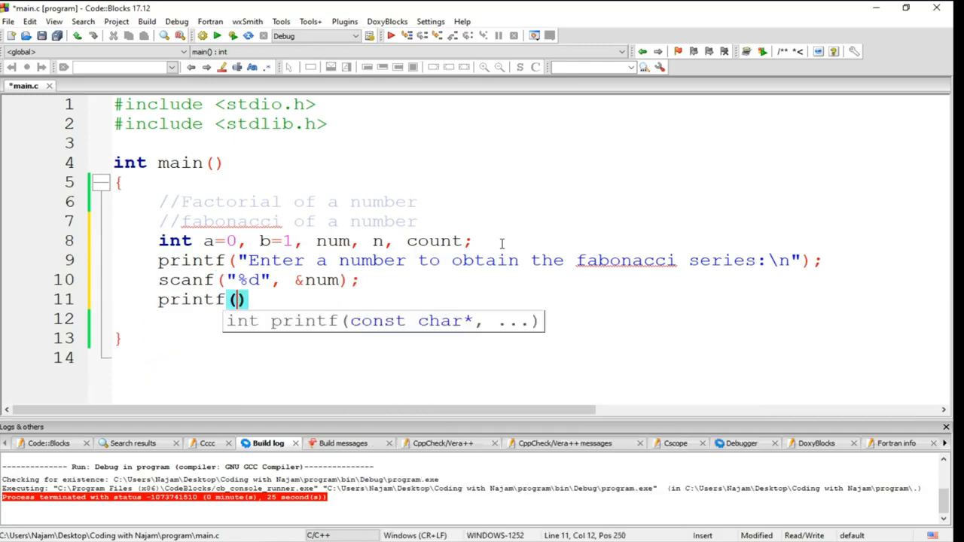
{"action": "type", "text": "\"The \""}
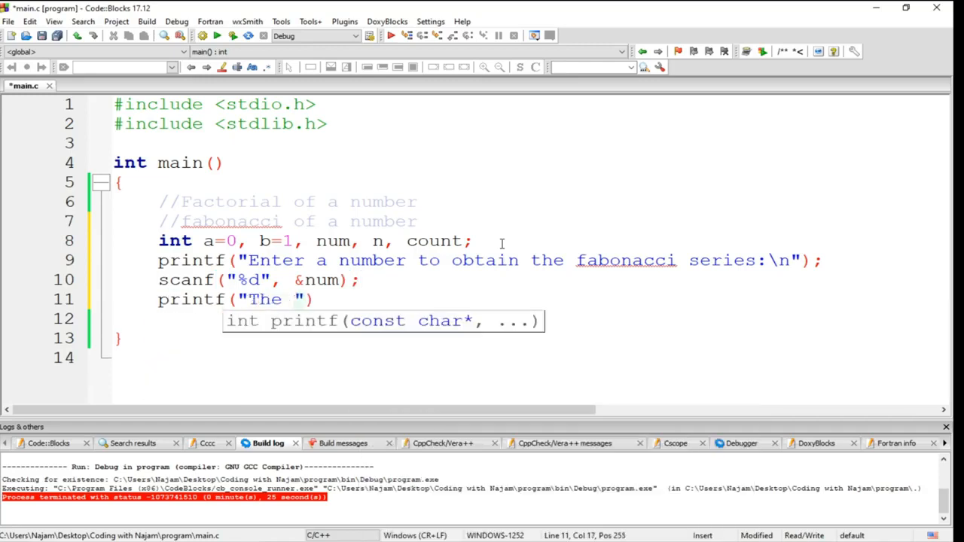
{"action": "type", "text": "S"}
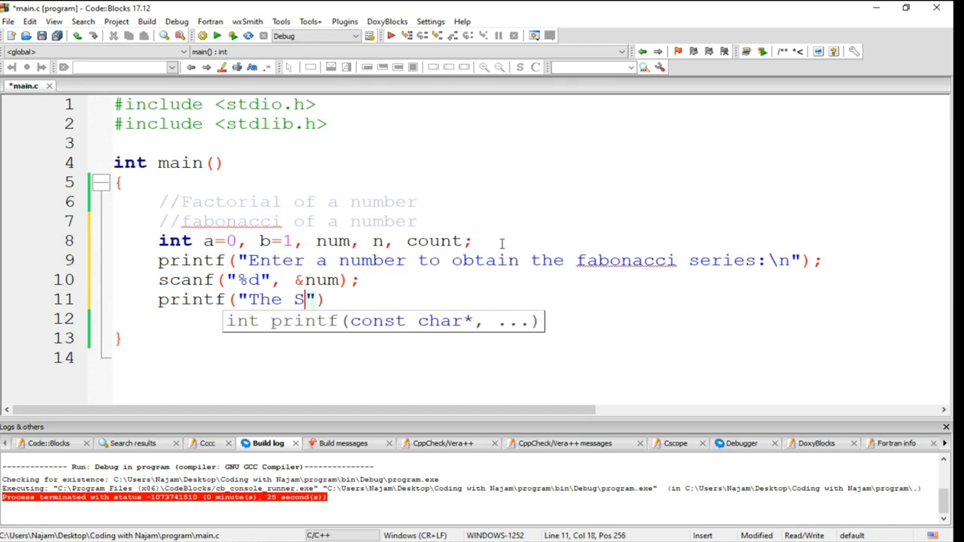
{"action": "type", "text": "eries is"}
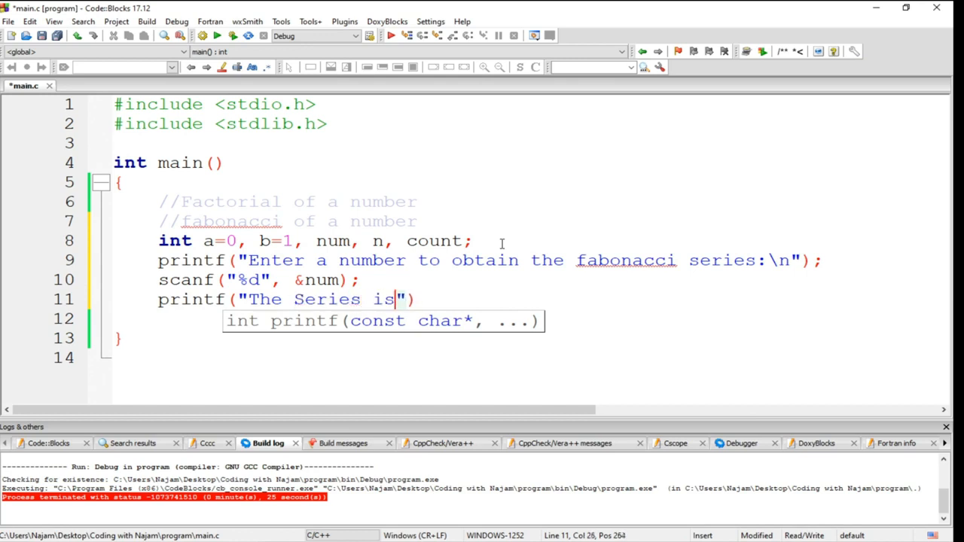
{"action": "type", "text": ":\\n\")"}
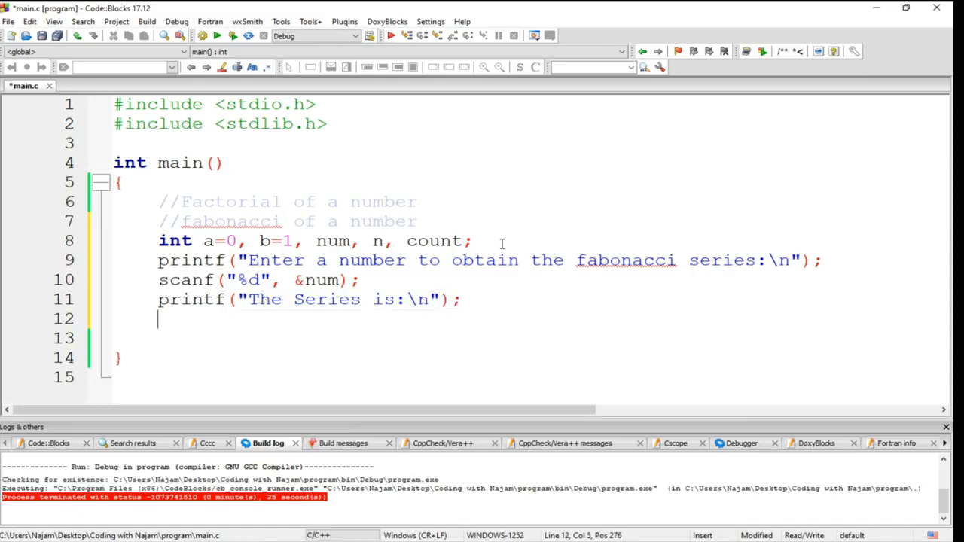
Step: Print the first two terms with printf("%d \n%d\n", a,b); and set count=2;
{"action": "type", "text": "printf(\"\""}
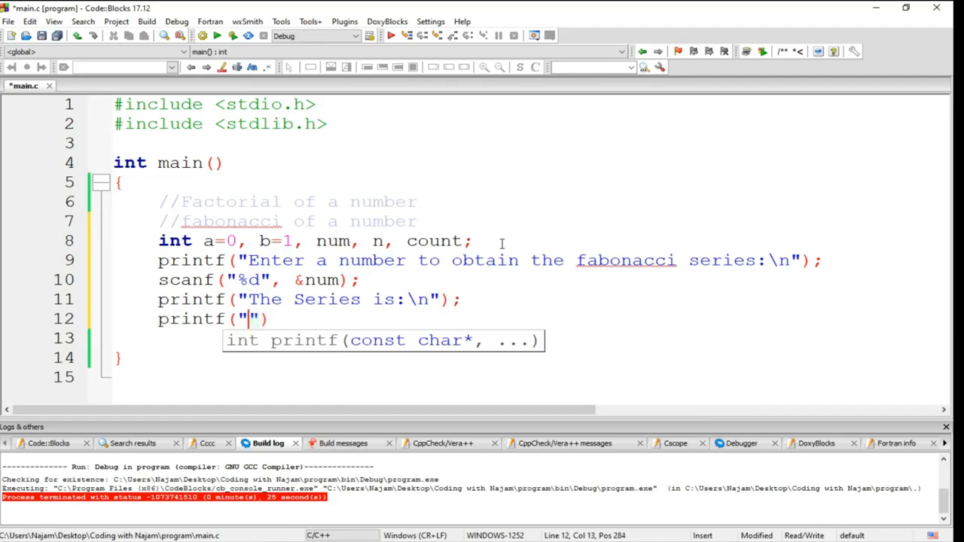
{"action": "type", "text": "%d"}
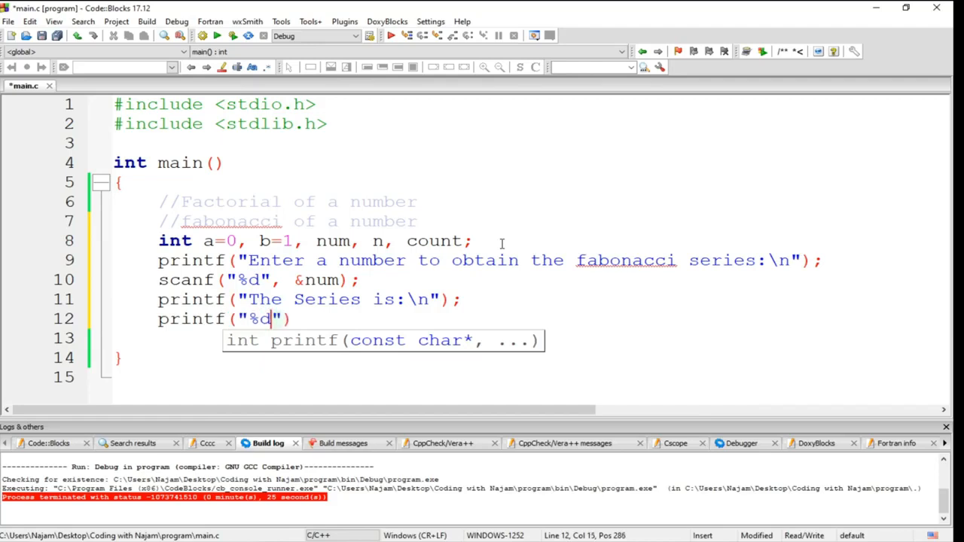
{"action": "type", "text": "\\n"}
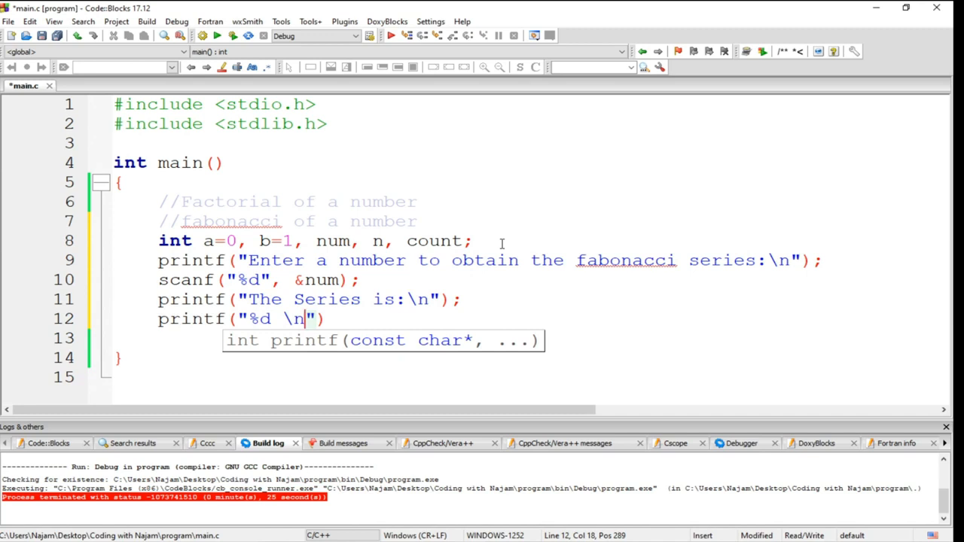
{"action": "type", "text": "%d\\n"}
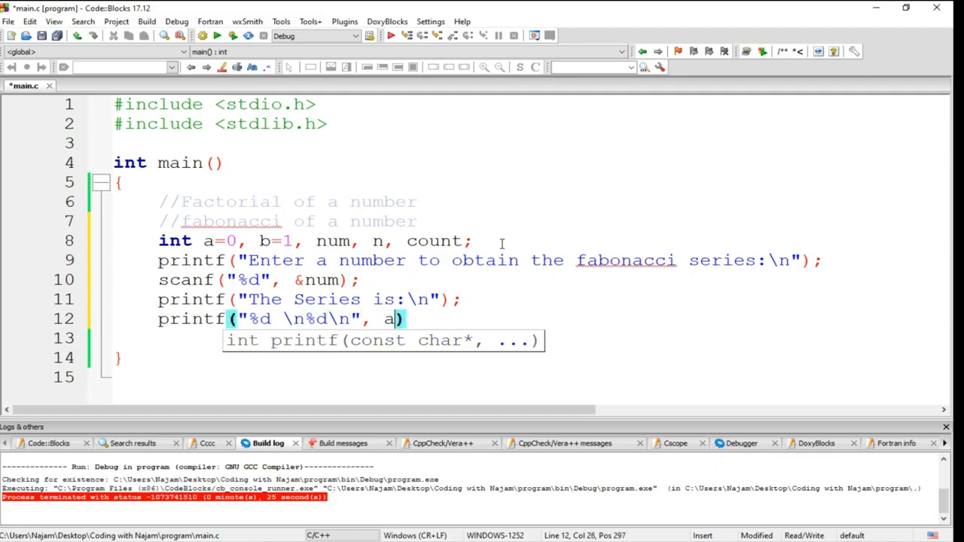
{"action": "type", "text": ",b"}
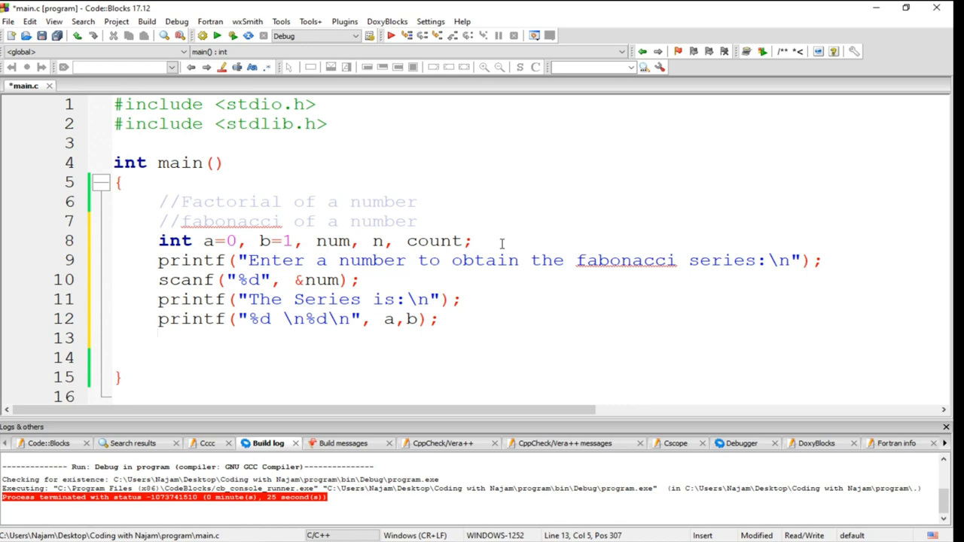
{"action": "type", "text": "count"}
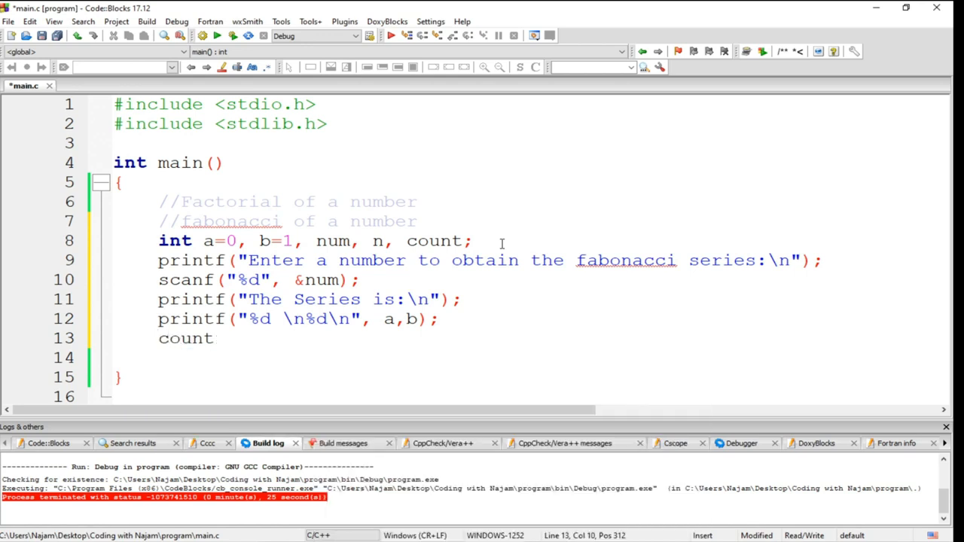
{"action": "type", "text": "="}
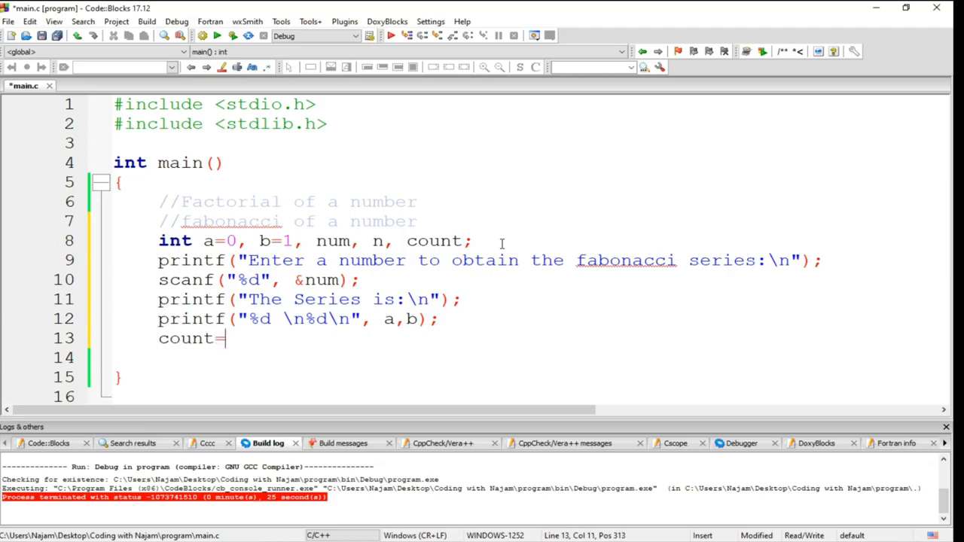
{"action": "type", "text": "2;"}
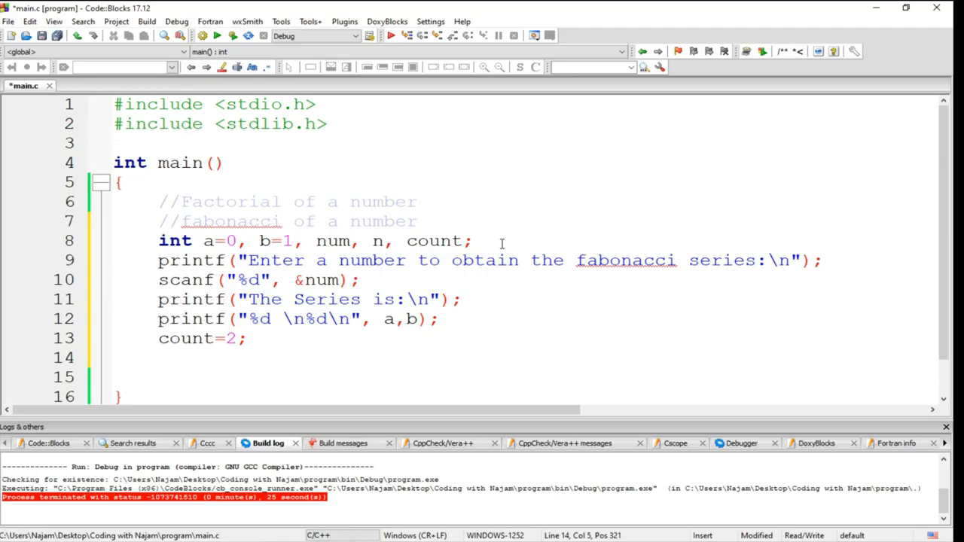
Step: Write the loop header while(count<num){
{"action": "type", "text": "while"}
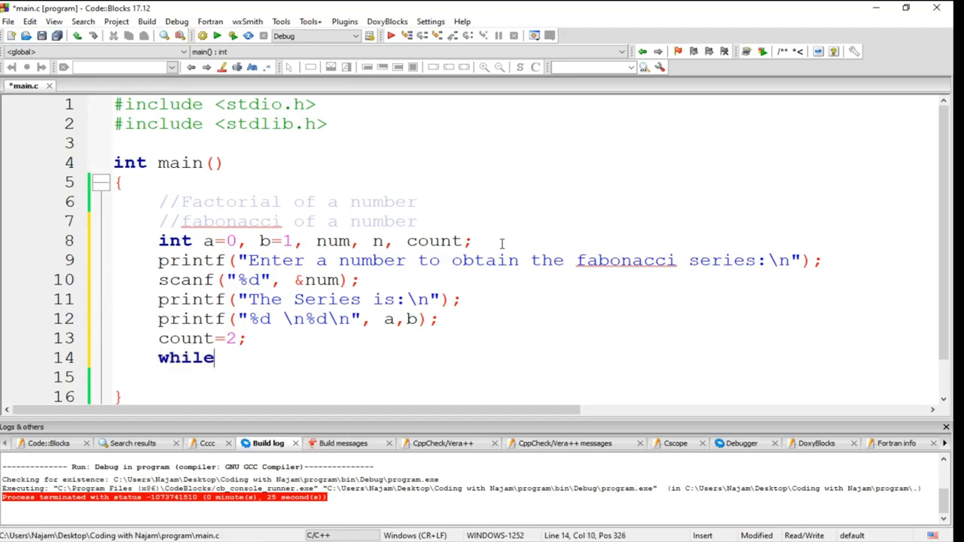
{"action": "type", "text": "(){"}
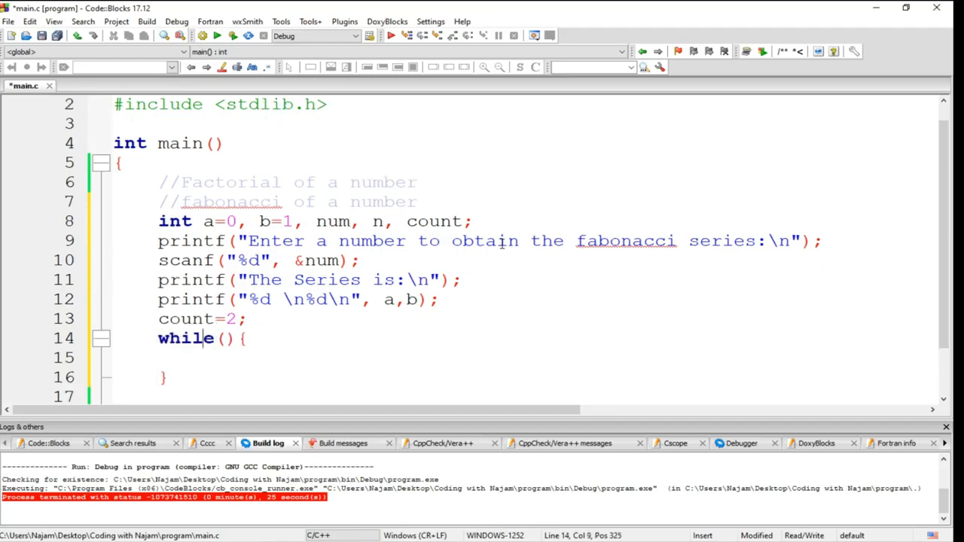
{"action": "type", "text": "c"}
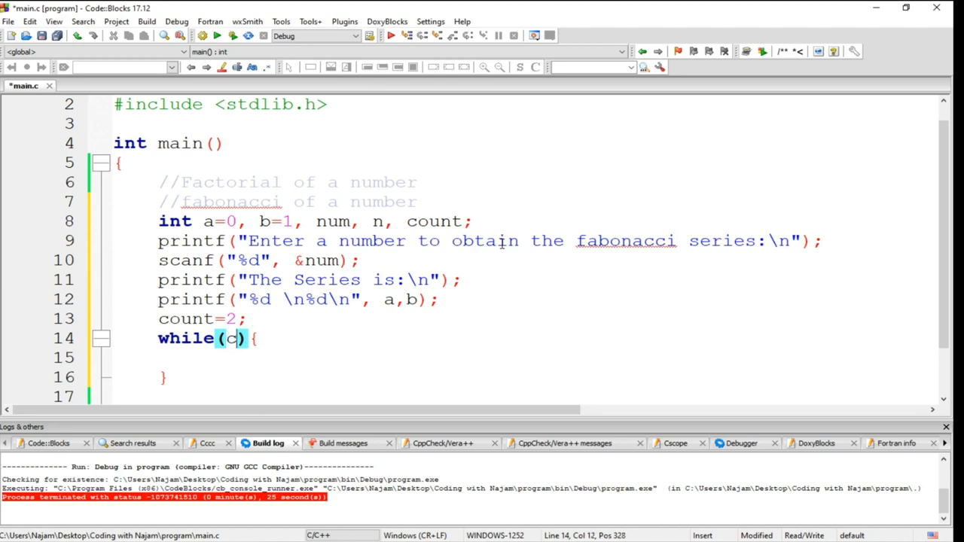
{"action": "type", "text": "ount<num"}
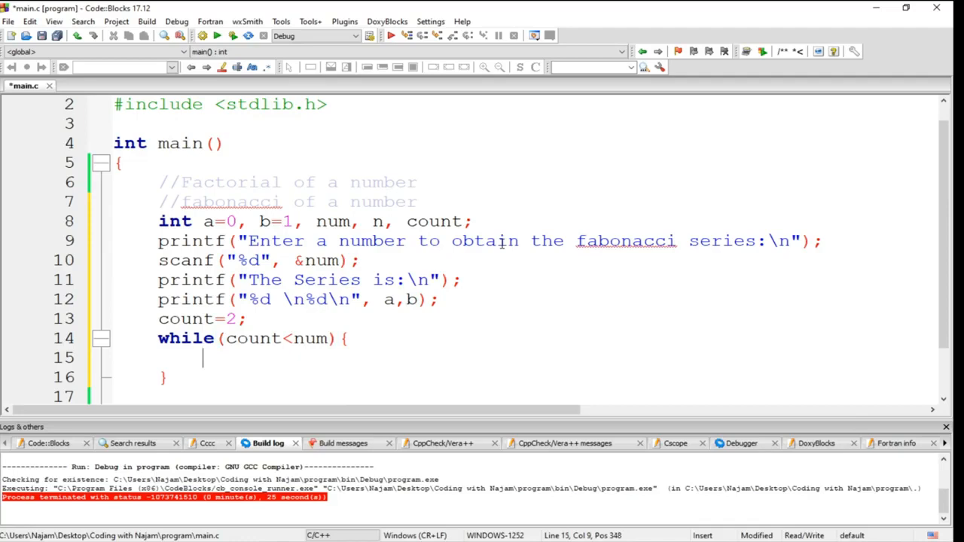
Step: Add c = a+b; a = b; b = c; inside the while loop
{"action": "type", "text": "c = a"}
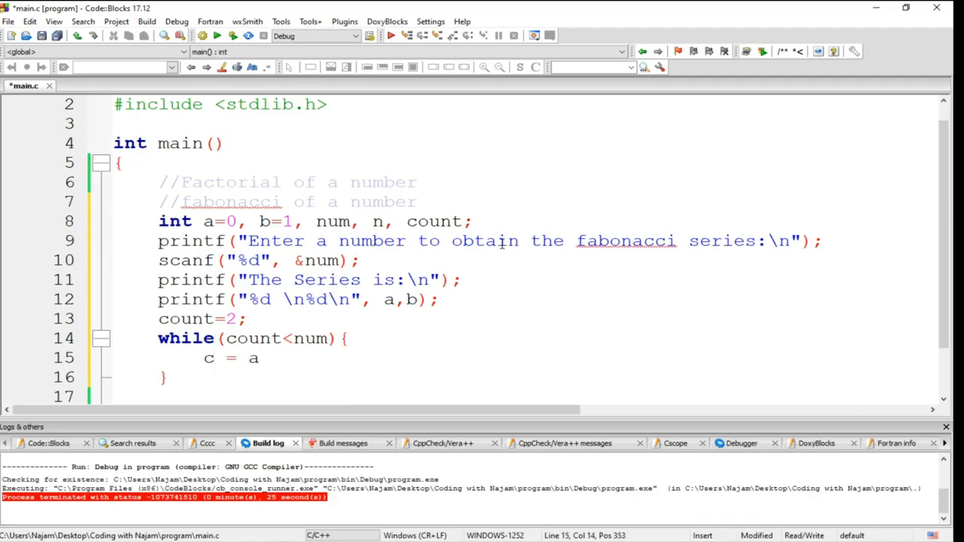
{"action": "type", "text": "+b;"}
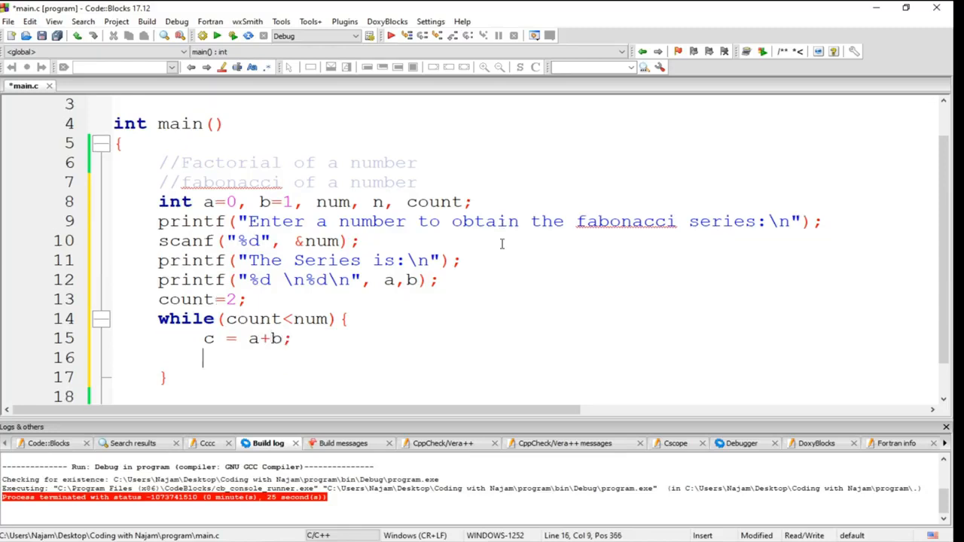
{"action": "type", "text": "a="}
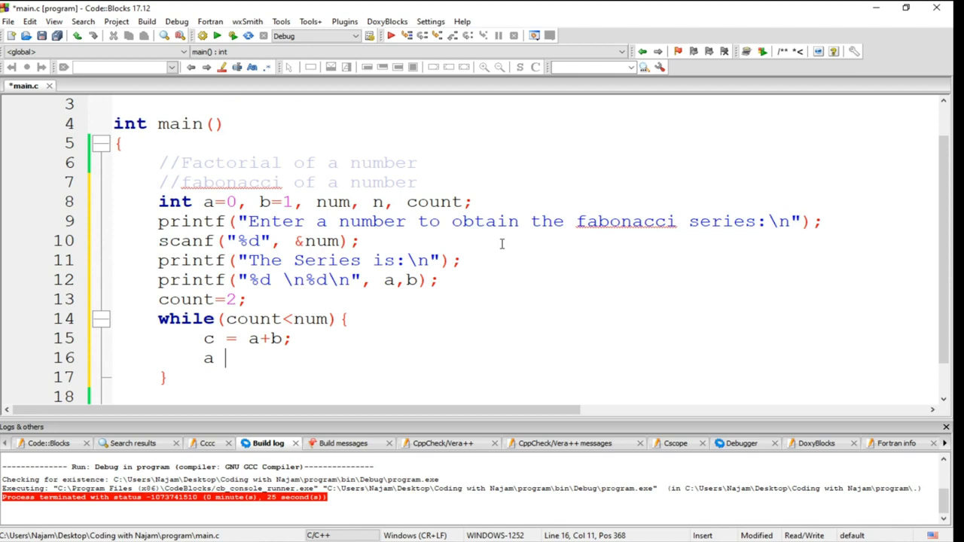
{"action": "type", "text": "= b"}
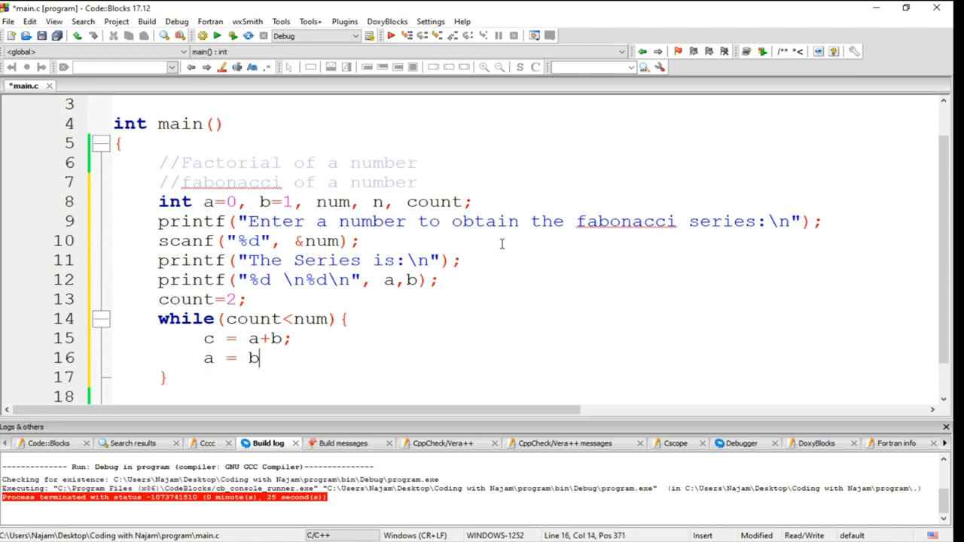
{"action": "key", "text": "Return"}
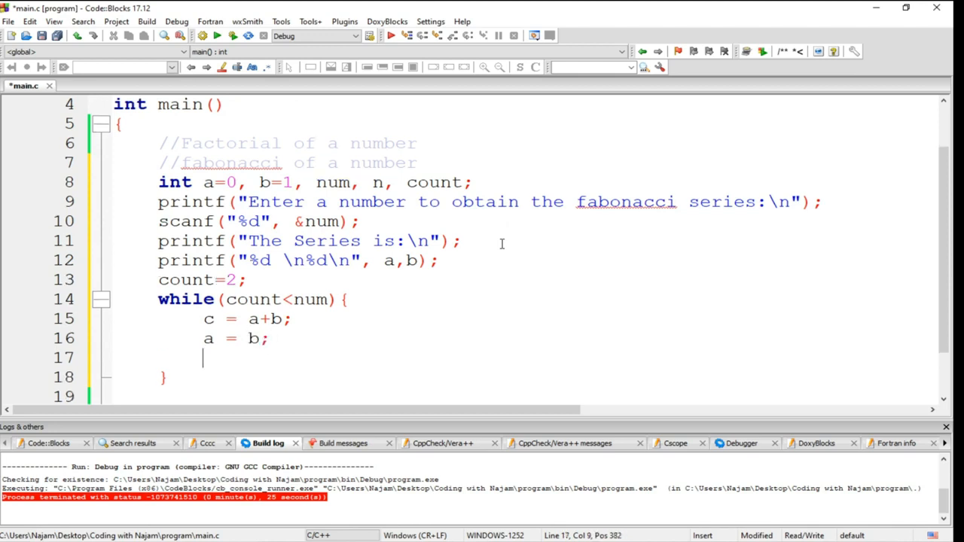
{"action": "type", "text": "b = c;"}
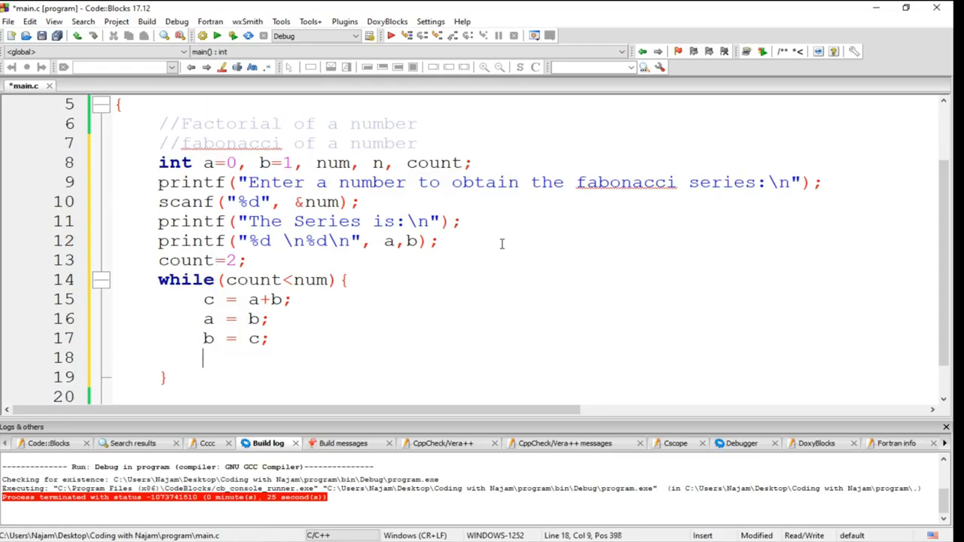
Step: Print c with printf("%d\n", c); and increment count++; in the loop
{"action": "type", "text": "printf("}
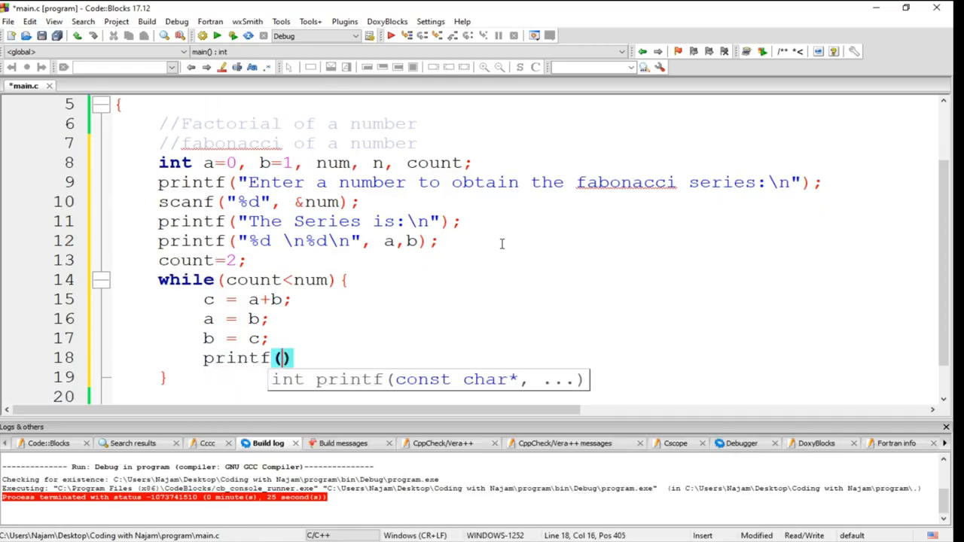
{"action": "type", "text": "\"\""}
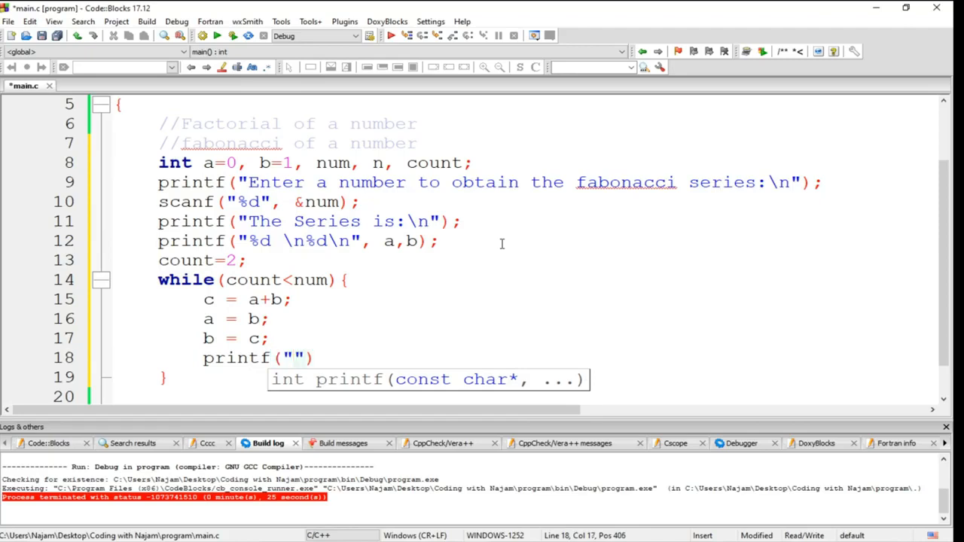
{"action": "type", "text": "%d"}
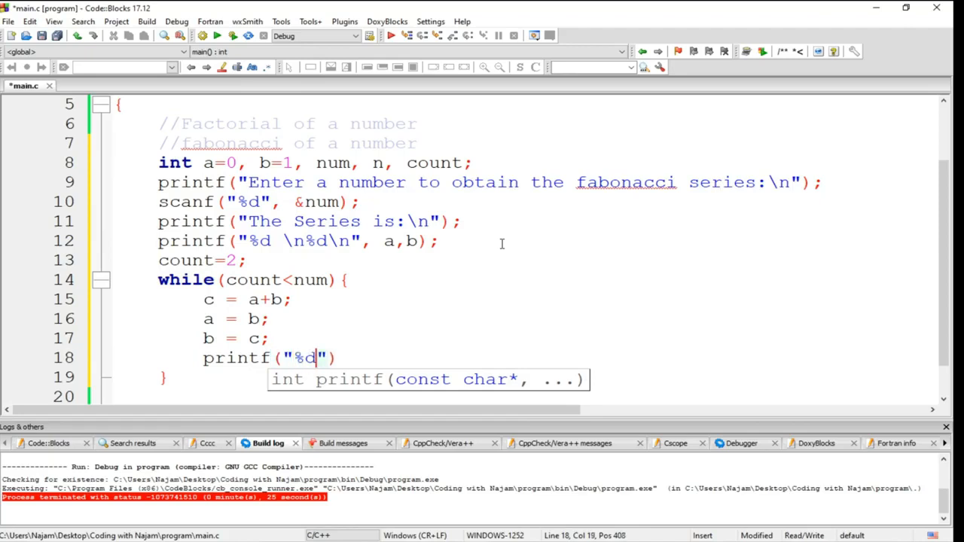
{"action": "type", "text": "\\n"}
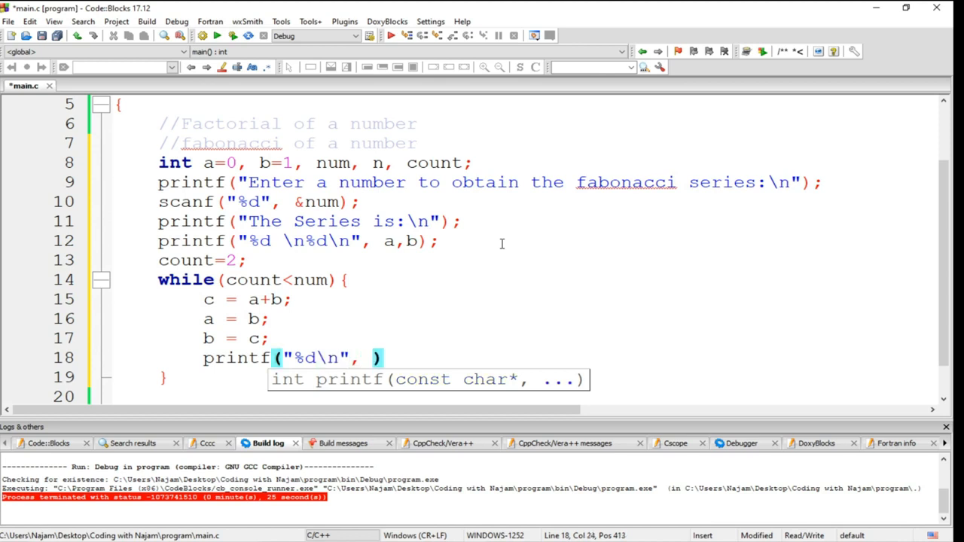
{"action": "type", "text": "c"}
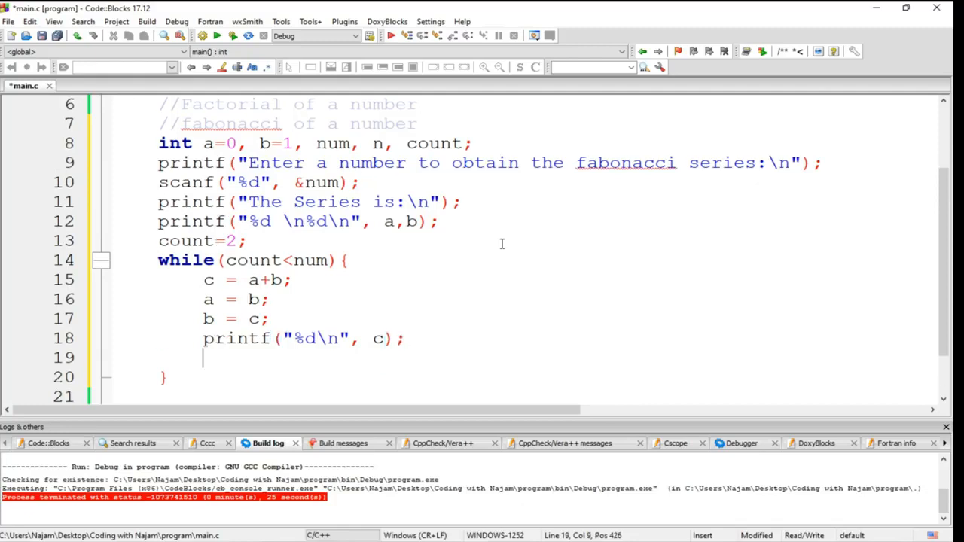
{"action": "type", "text": "count++"}
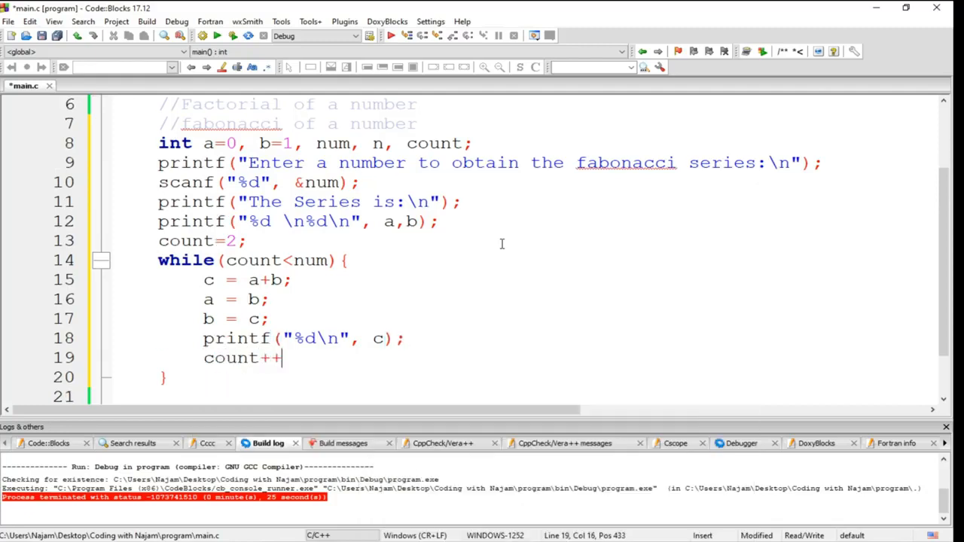
{"action": "type", "text": ";"}
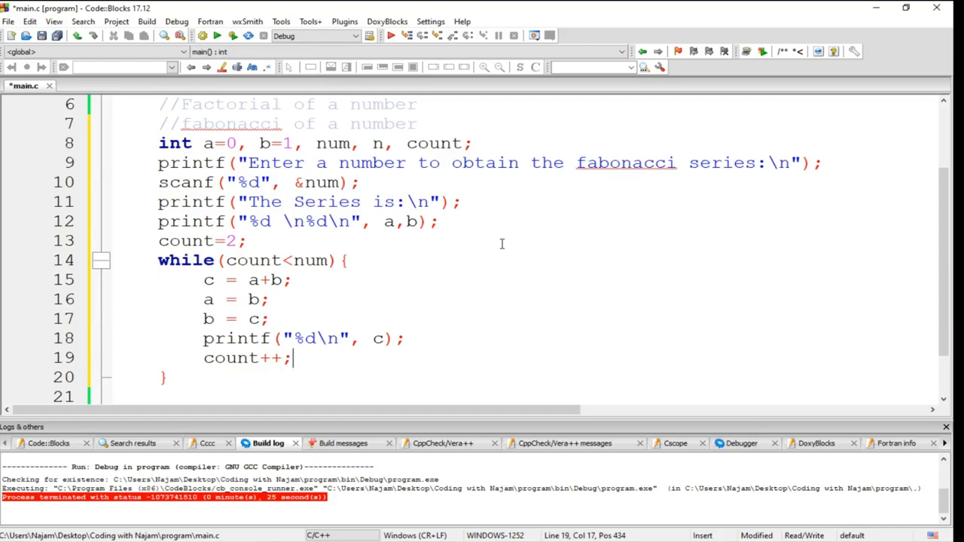
{"action": "scroll", "scroll_direction": "down", "scroll_amount": 3}
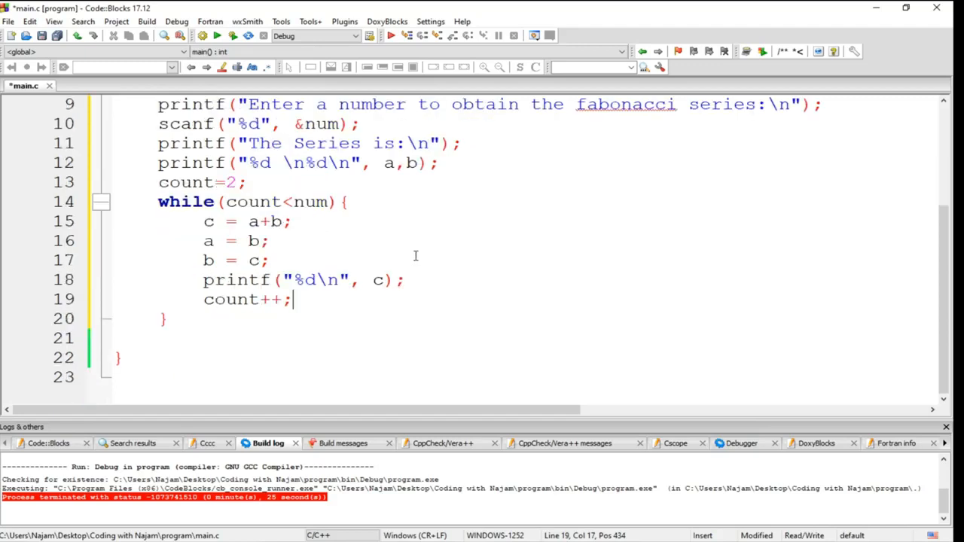
{"action": "scroll", "scroll_direction": "up", "scroll_amount": 3}
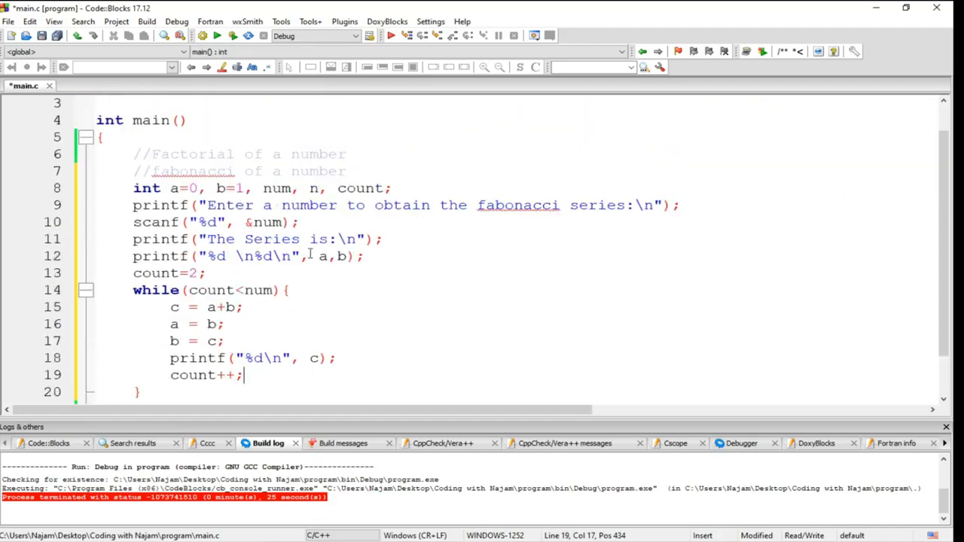
Step: Replace the undeclared variable c with n in the loop and save main.c
{"action": "scroll", "scroll_direction": "down", "scroll_amount": 3}
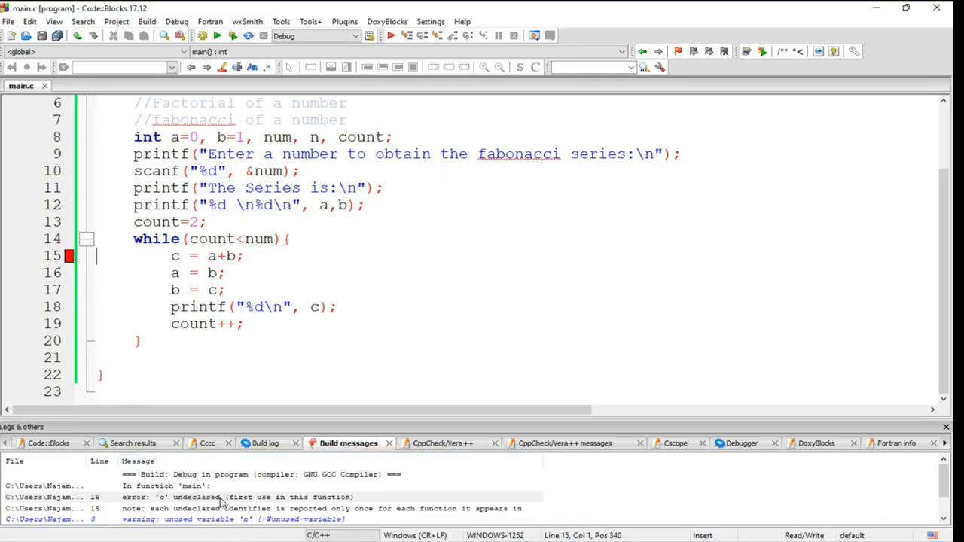
{"action": "scroll", "scroll_direction": "up", "scroll_amount": 3}
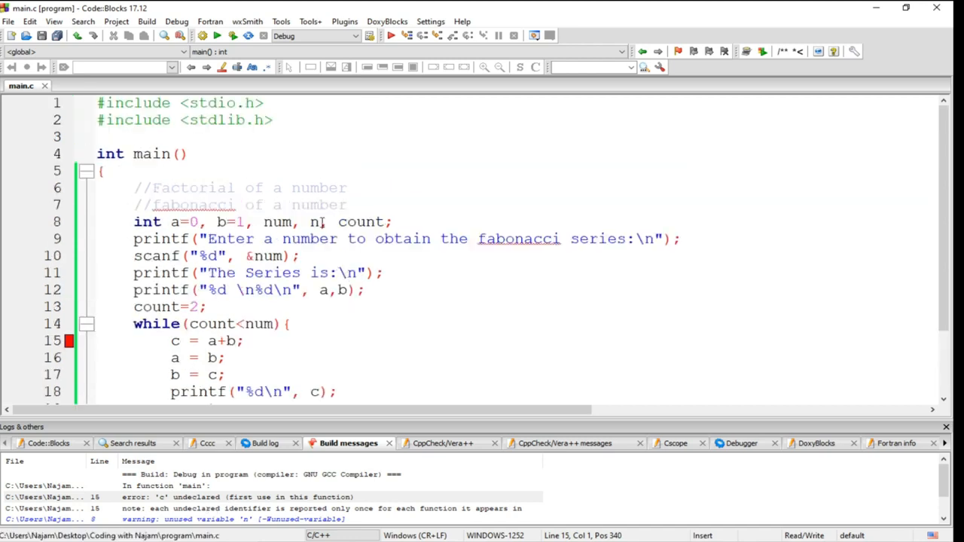
{"action": "left_click", "coordinate": [319, 222]}
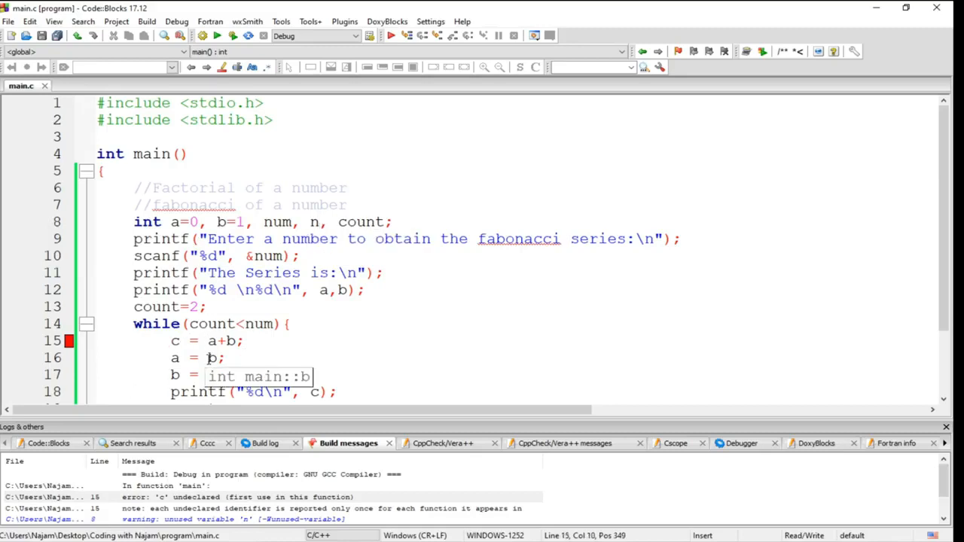
{"action": "type", "text": "n"}
{"action": "left_click", "coordinate": [252, 391]}
{"action": "type", "text": "n"}
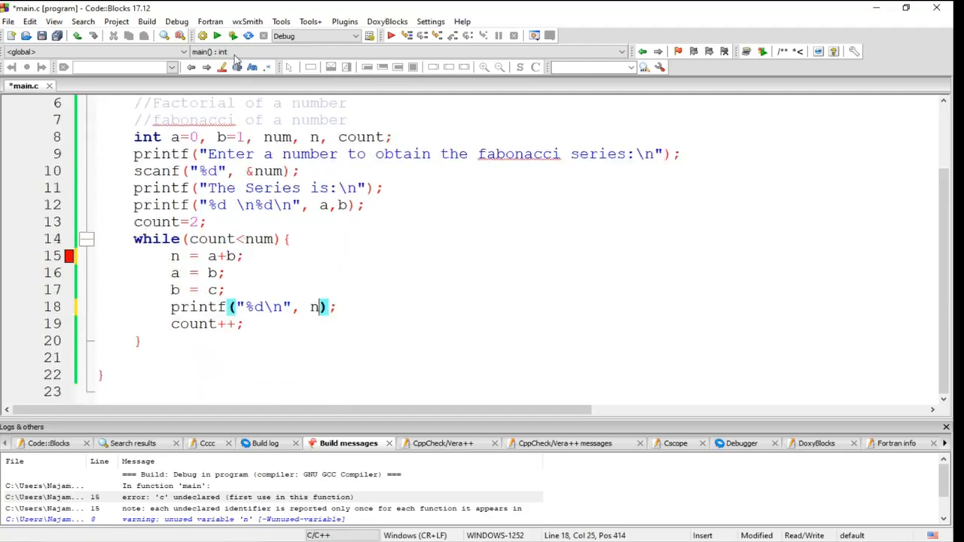
{"action": "key", "text": "ctrl+s"}
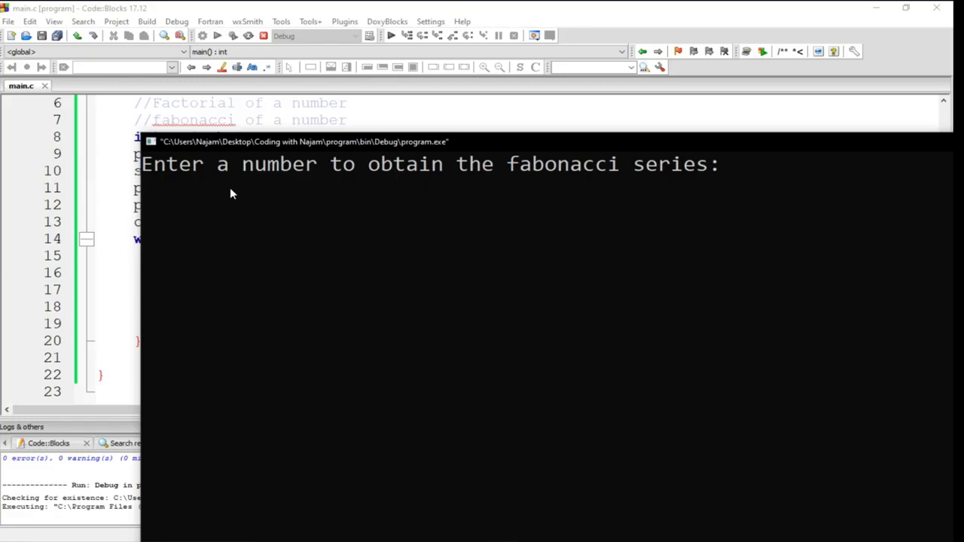
Step: Enter 8 at the prompt to print the series 0 1 1 2 3 5 8 13
{"action": "type", "text": "8"}
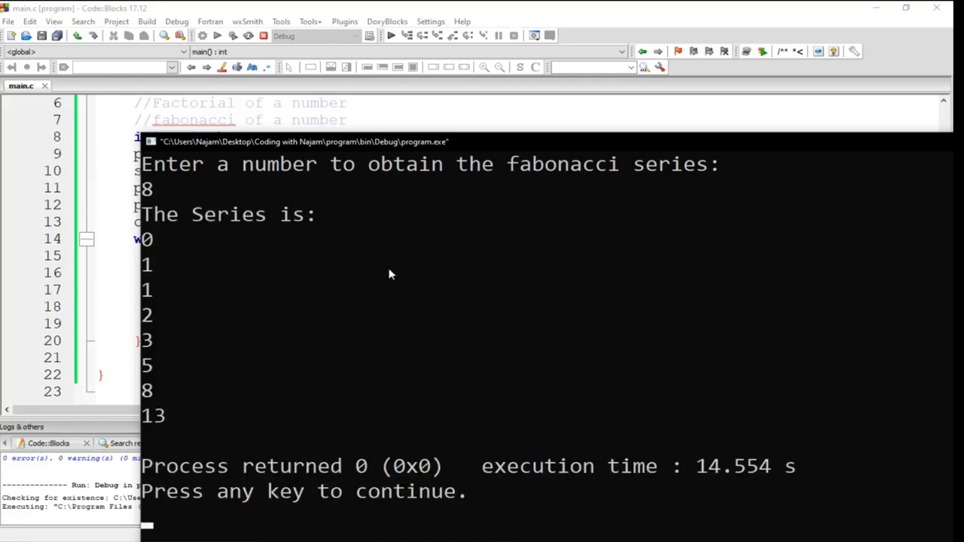
{"action": "mouse_move", "coordinate": [201, 257]}
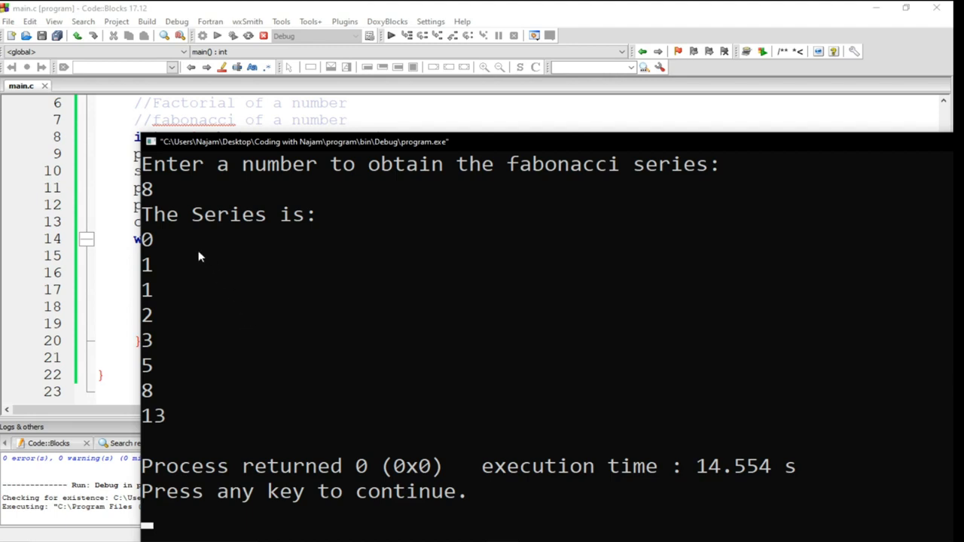
{"action": "mouse_move", "coordinate": [165, 303]}
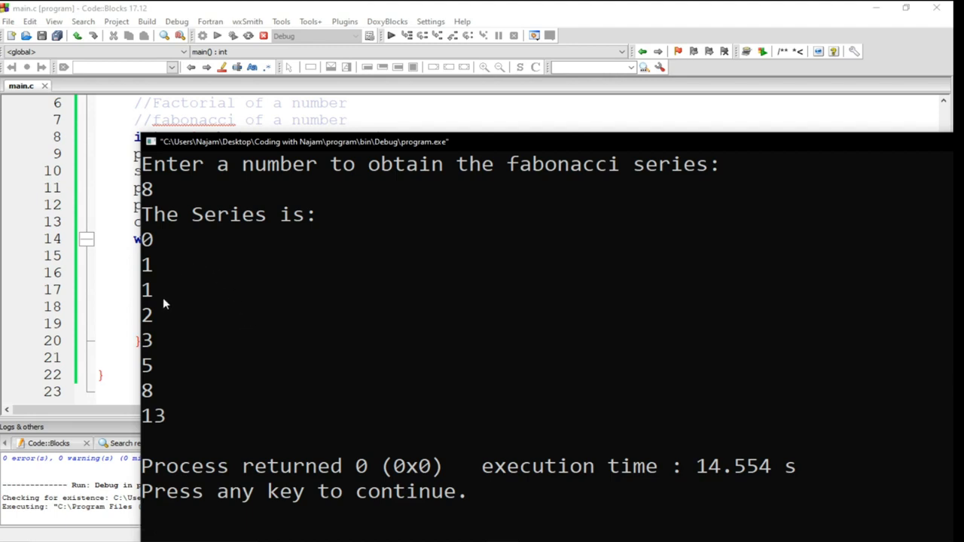
{"action": "mouse_move", "coordinate": [175, 428]}
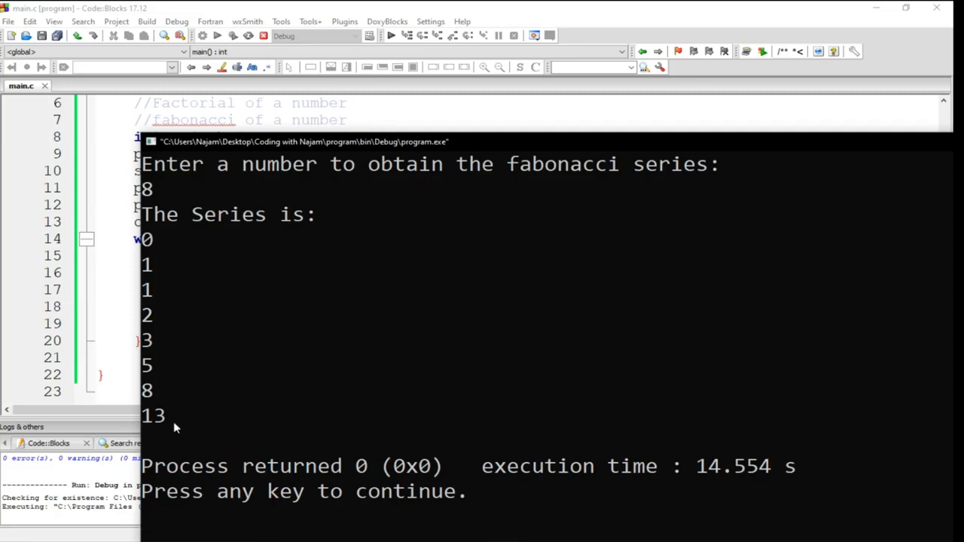
{"action": "mouse_move", "coordinate": [294, 381]}
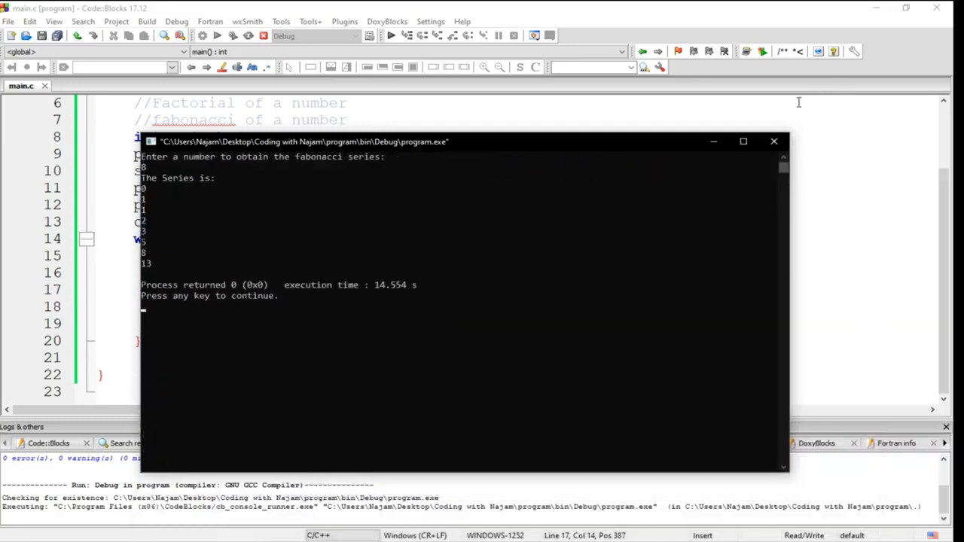
Step: Close the console window and select the count initialisation line in main.c
{"action": "left_click", "coordinate": [773, 141]}
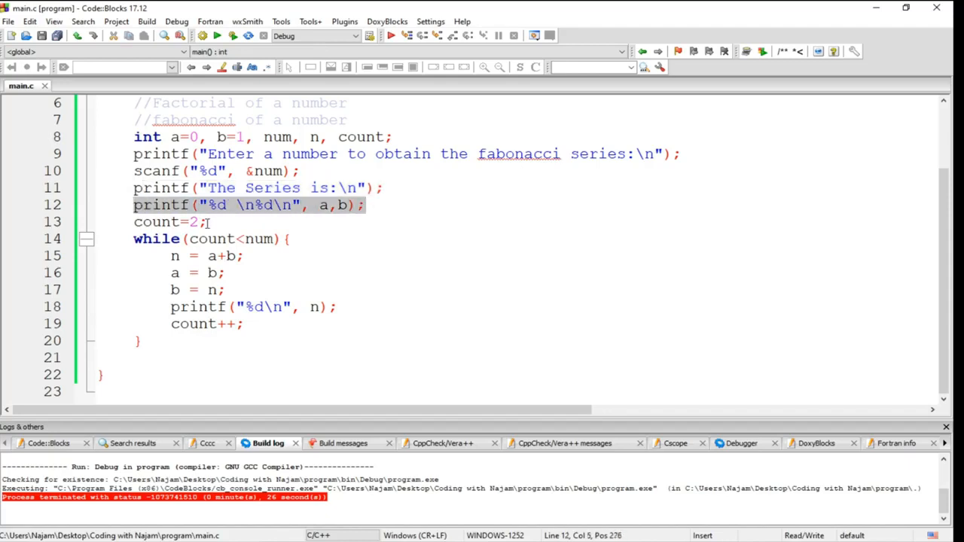
{"action": "mouse_move", "coordinate": [314, 218]}
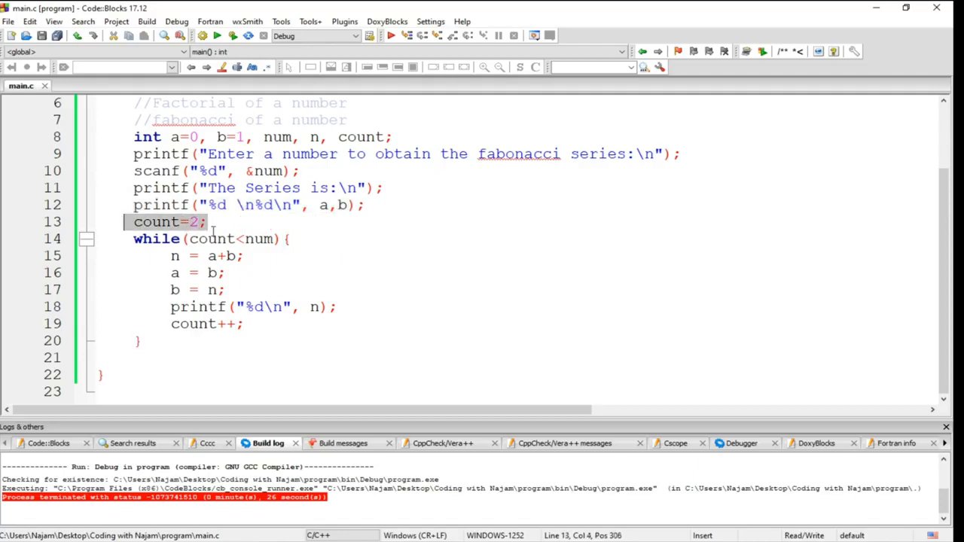
{"action": "left_click", "coordinate": [136, 239]}
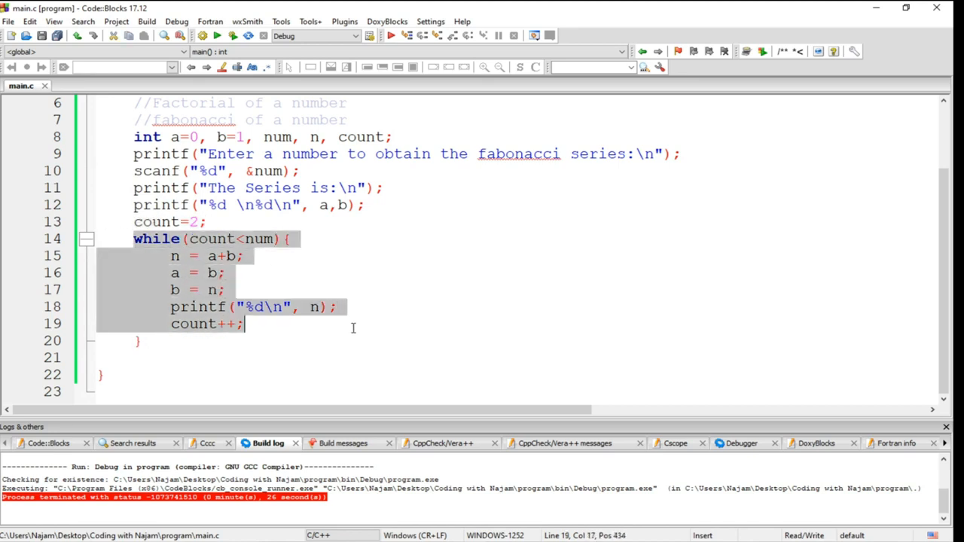
{"action": "mouse_move", "coordinate": [348, 250]}
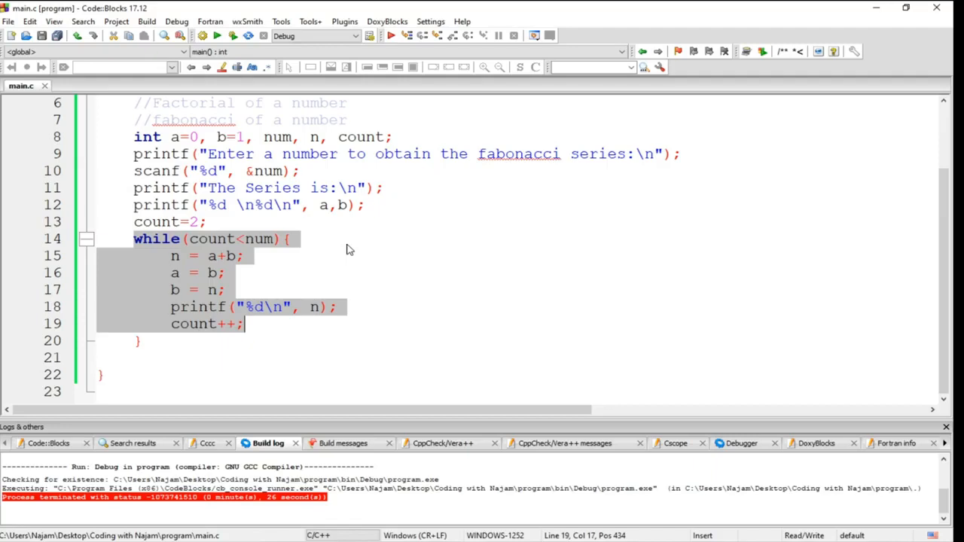